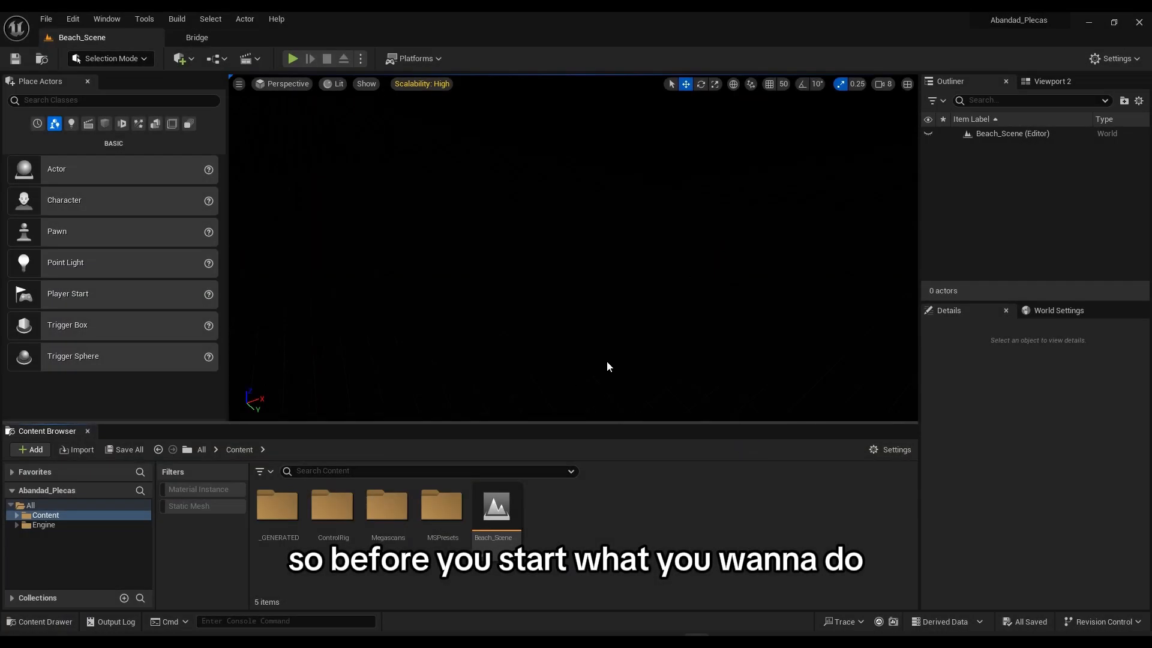
# Open the Plugins manager and filter the plugin list for Water
pyautogui.click(1113, 59)
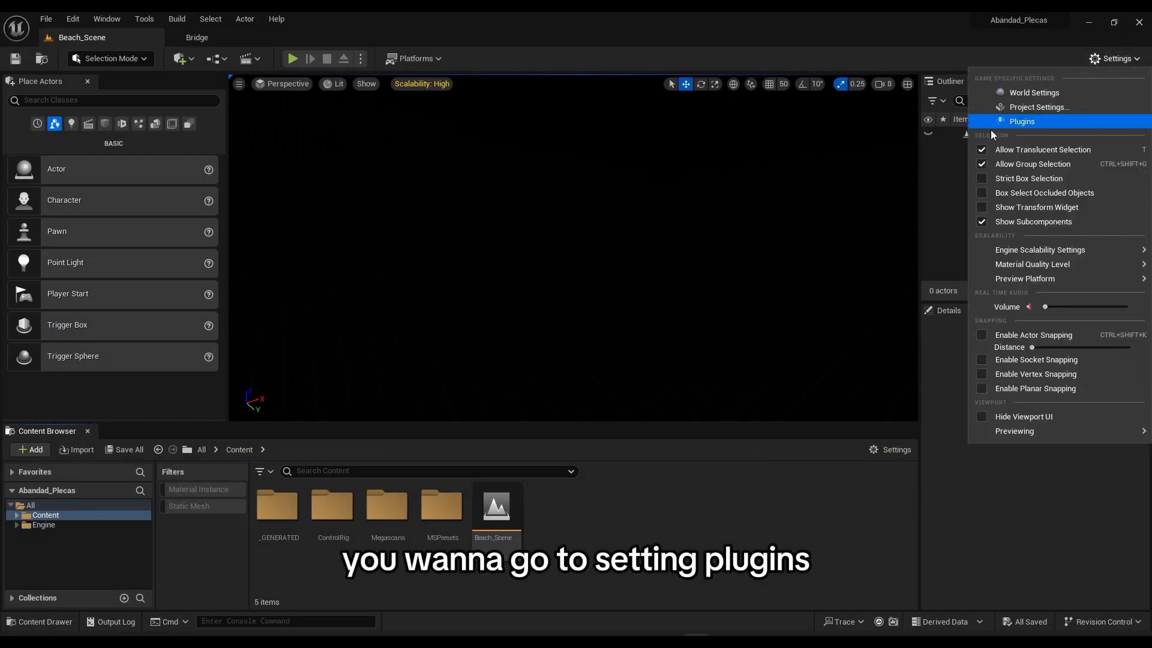
pyautogui.click(1021, 121)
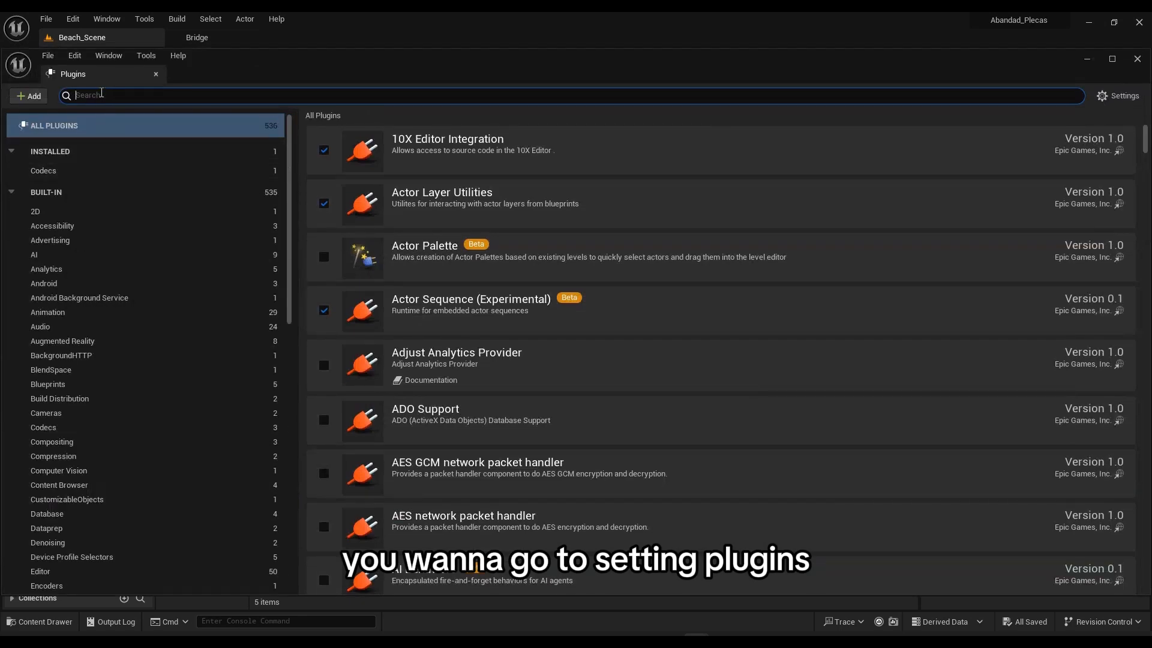
pyautogui.write('wae')
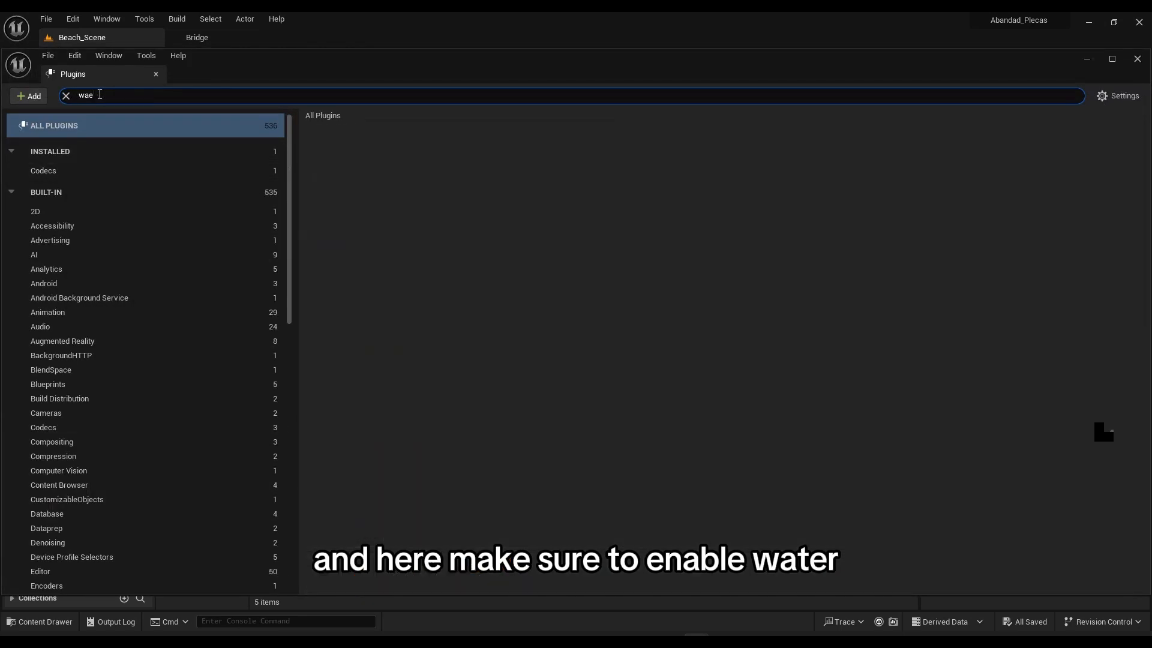
pyautogui.press('Backspace')
pyautogui.write('ter')
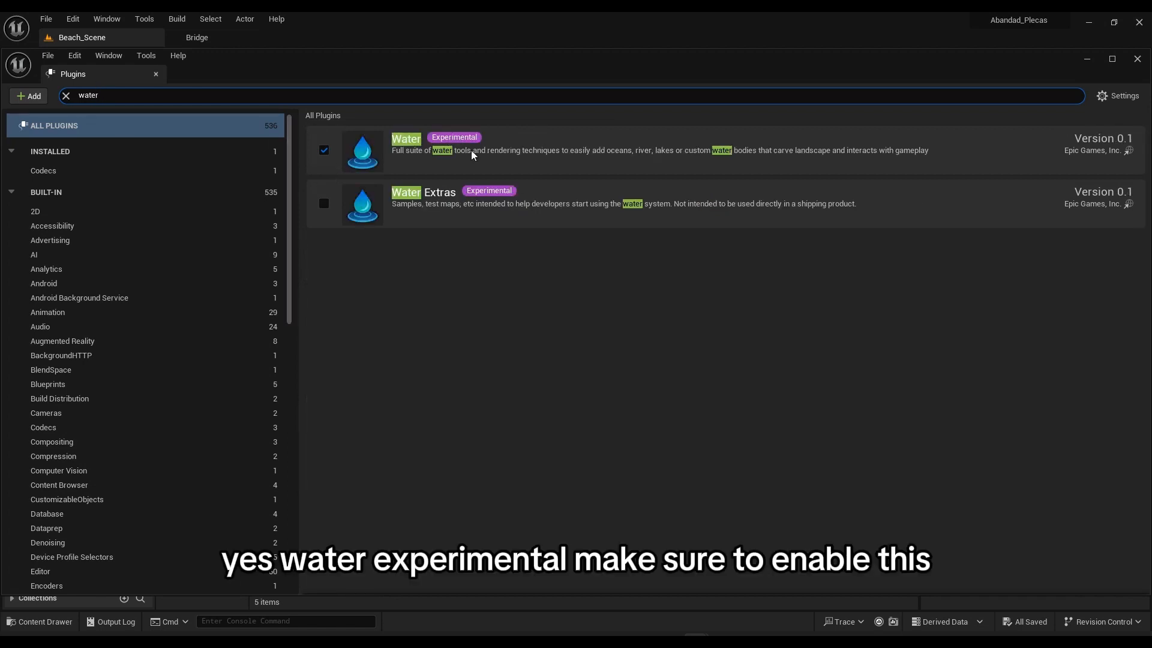
pyautogui.moveTo(1144, 79)
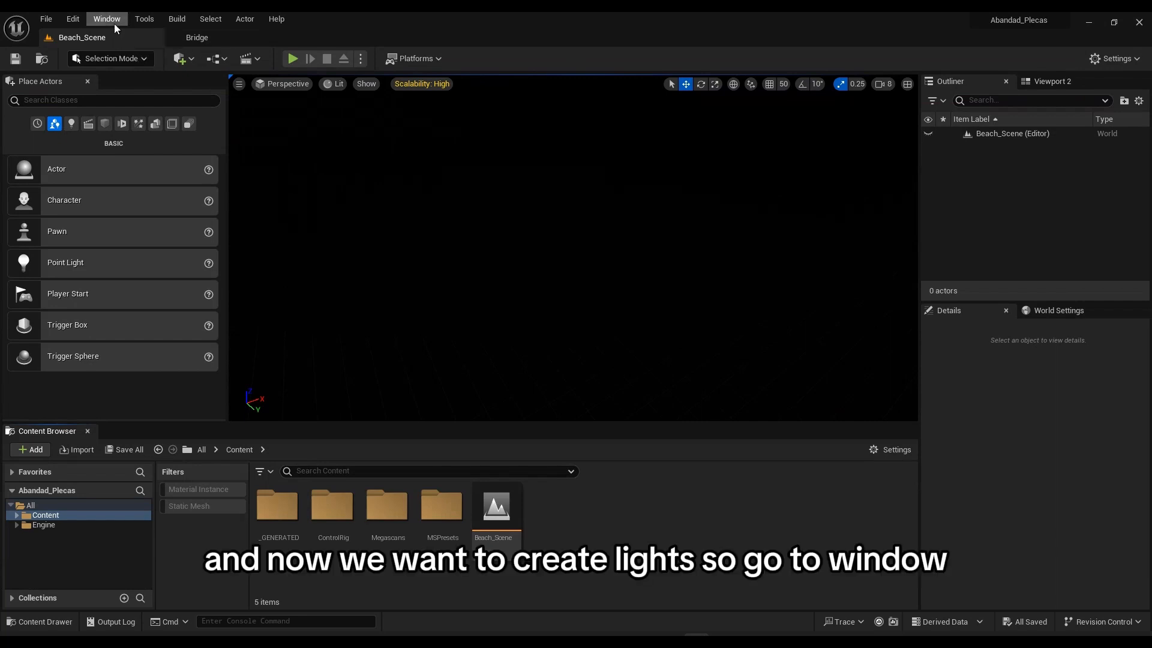
pyautogui.moveTo(106, 19)
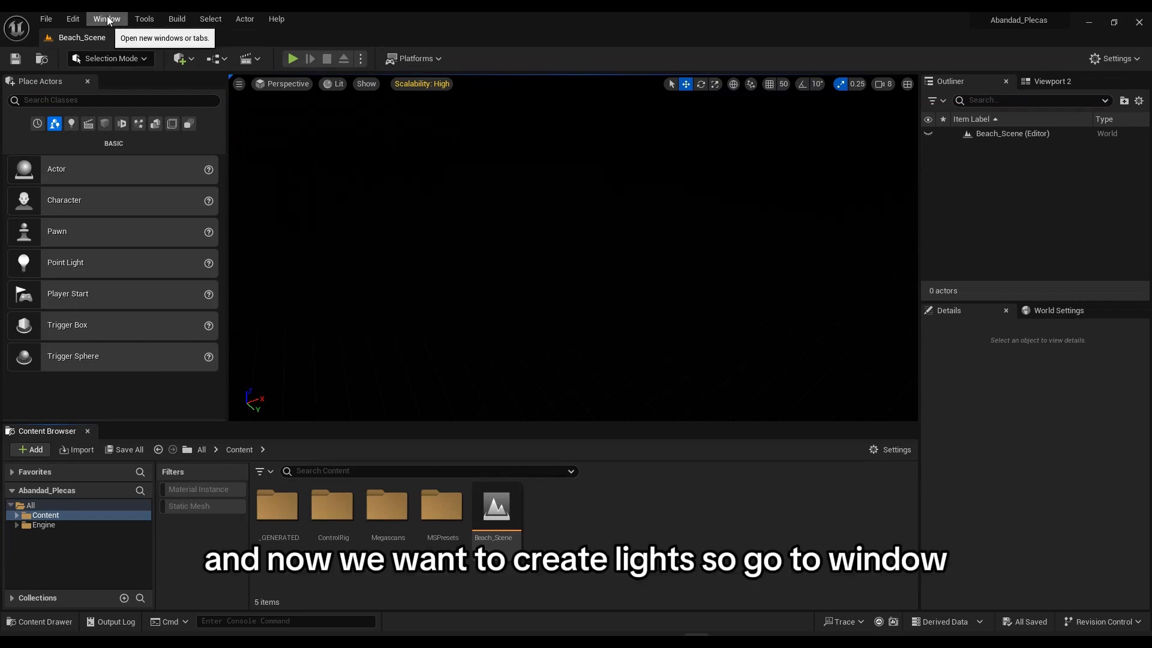
# In Env. Light Mixer, add directional light and height fog, enabling Volumetric Fog
pyautogui.click(106, 19)
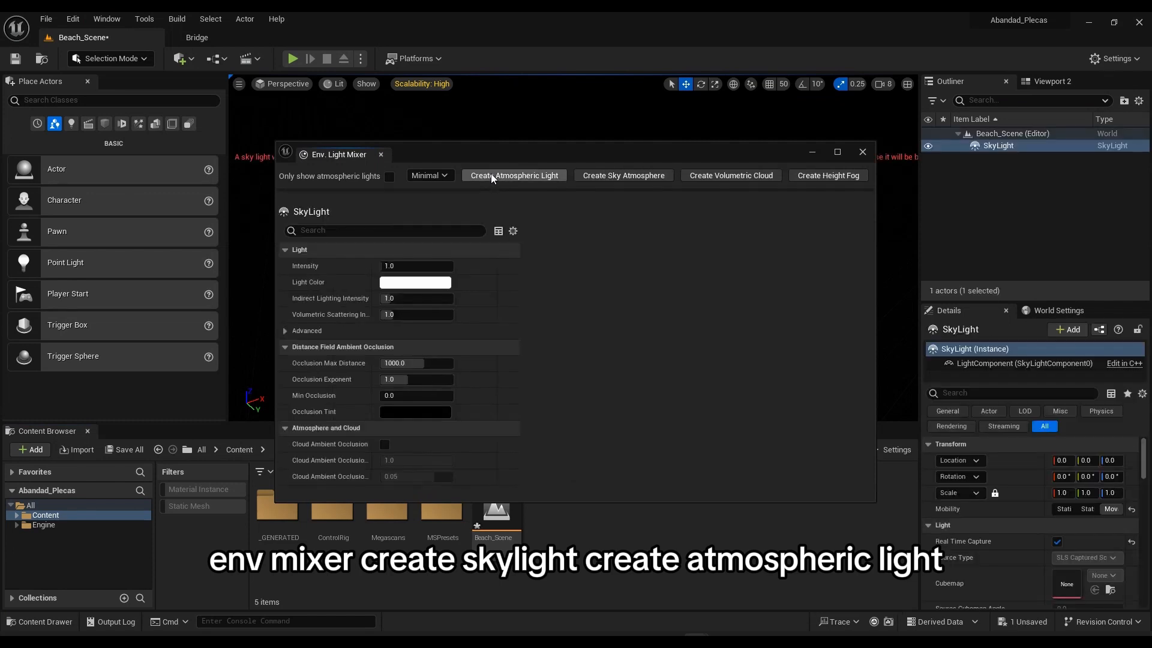
pyautogui.click(514, 175)
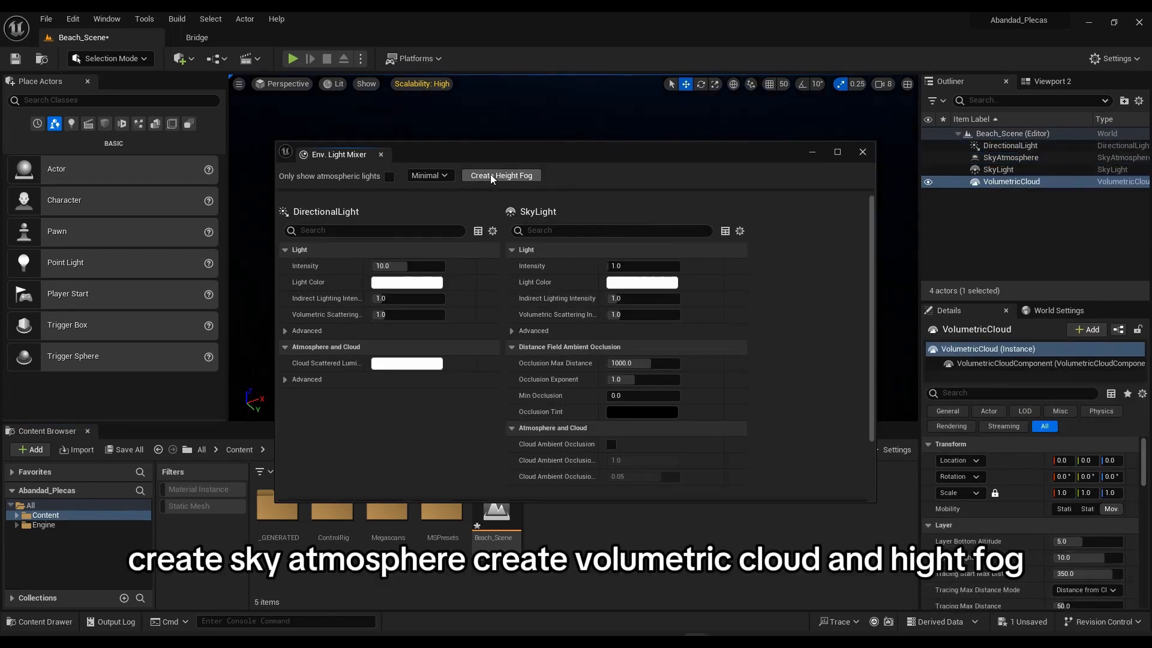
pyautogui.click(501, 176)
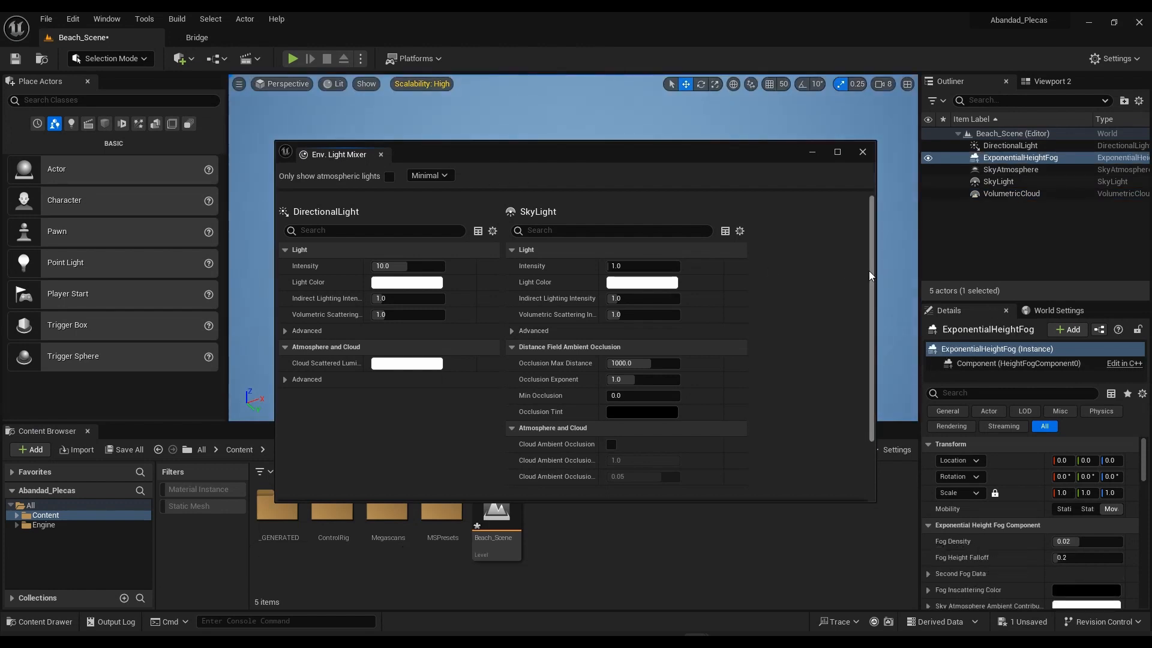
pyautogui.scroll(-3)
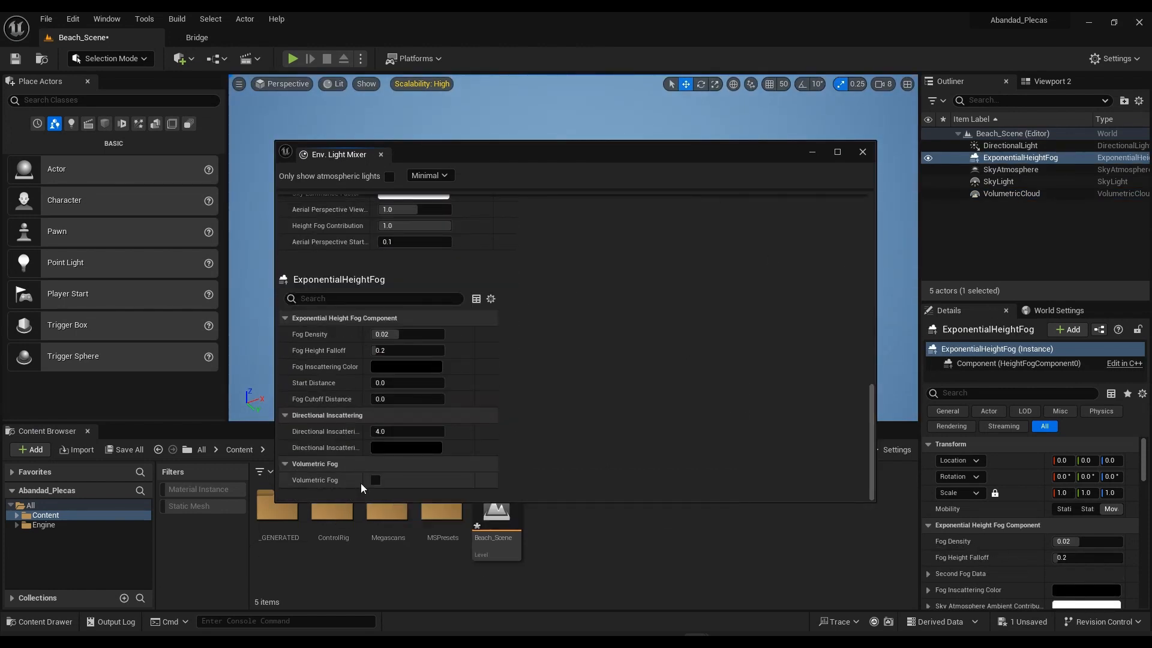
pyautogui.click(374, 480)
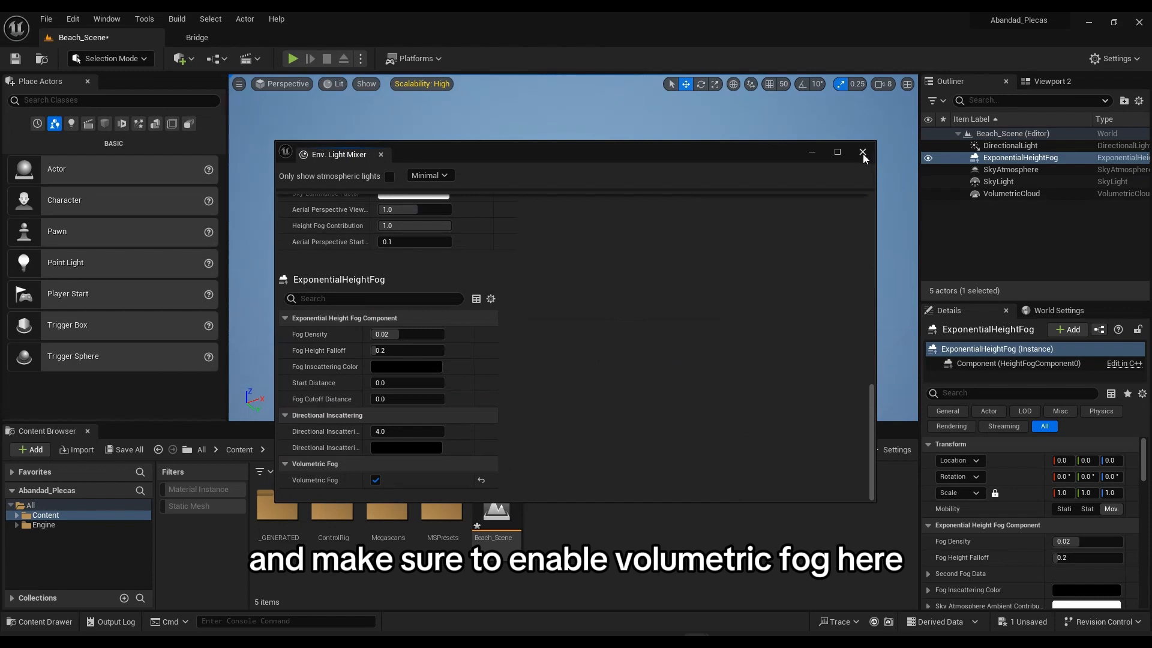
# Close the light mixer, collapse the Lights folder, and save the level
pyautogui.click(863, 154)
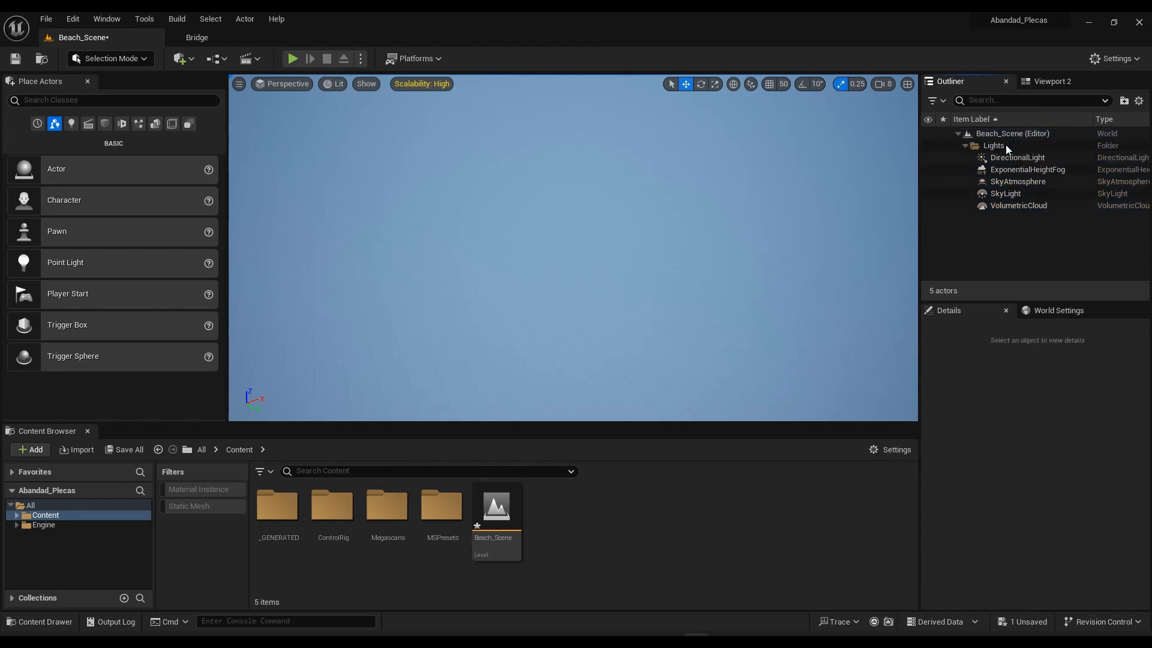
pyautogui.click(965, 145)
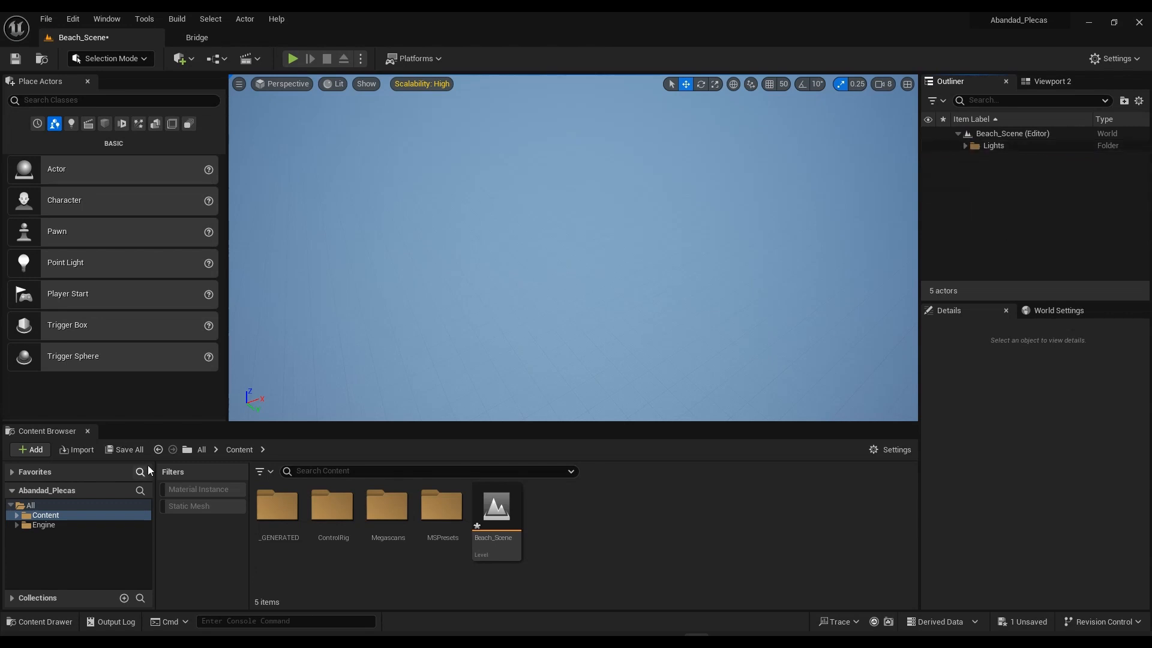
pyautogui.click(128, 448)
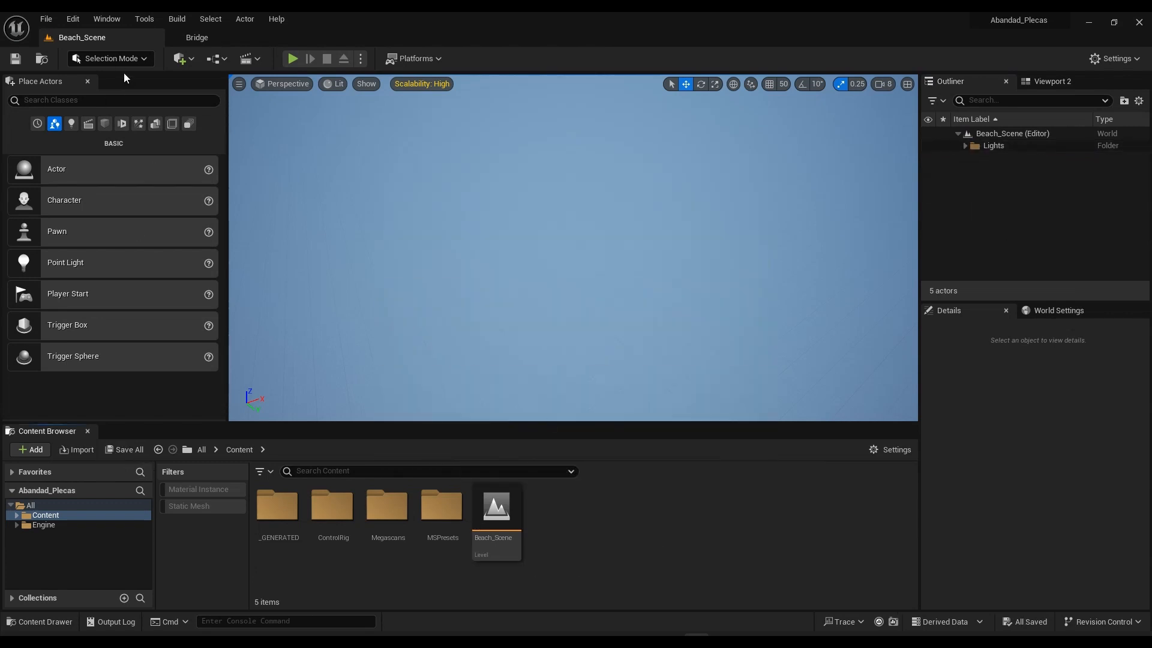
pyautogui.click(110, 58)
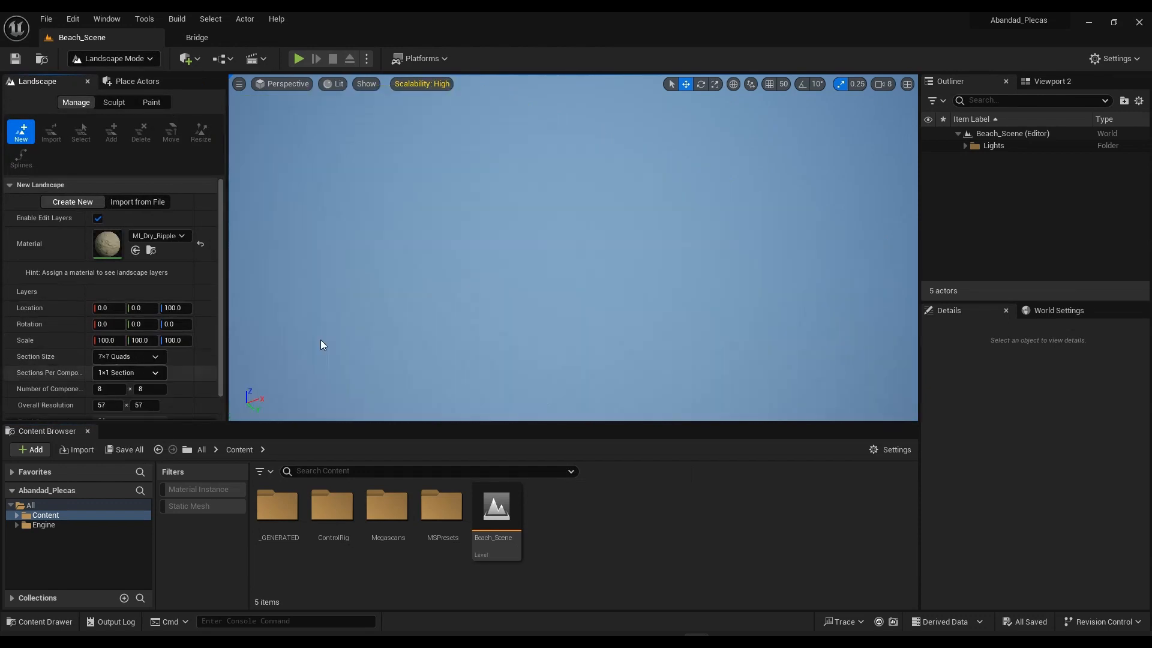
# Create a landscape with 63×63-quad sections and the MI_Dry_Rippled_Sand material
pyautogui.click(129, 356)
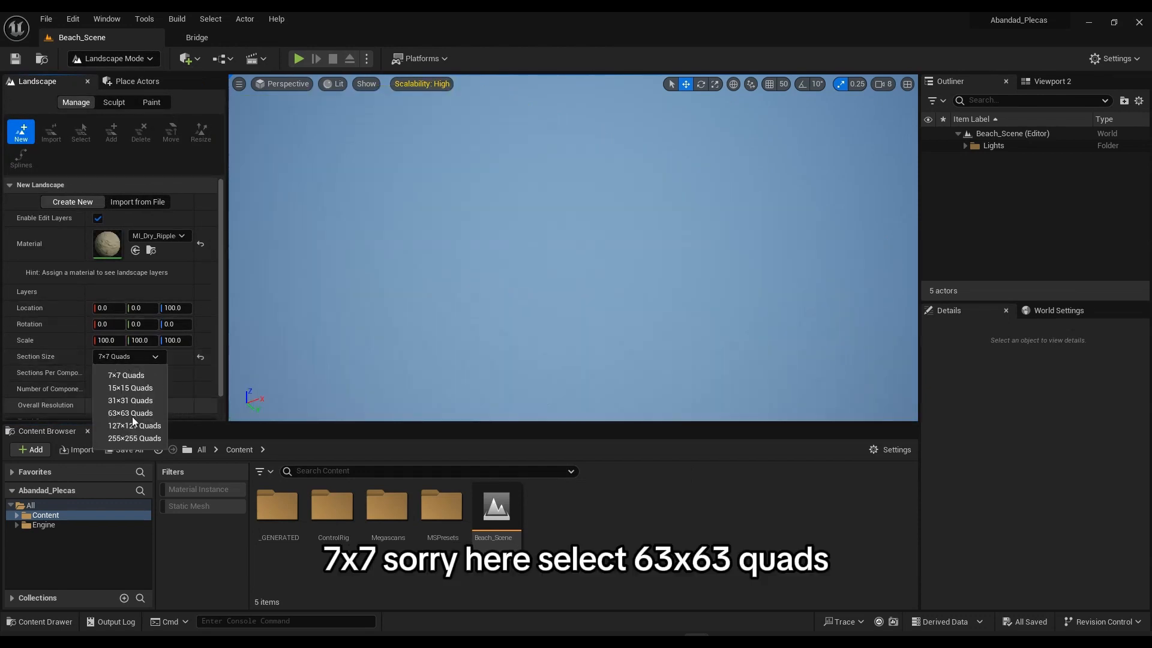
pyautogui.click(130, 413)
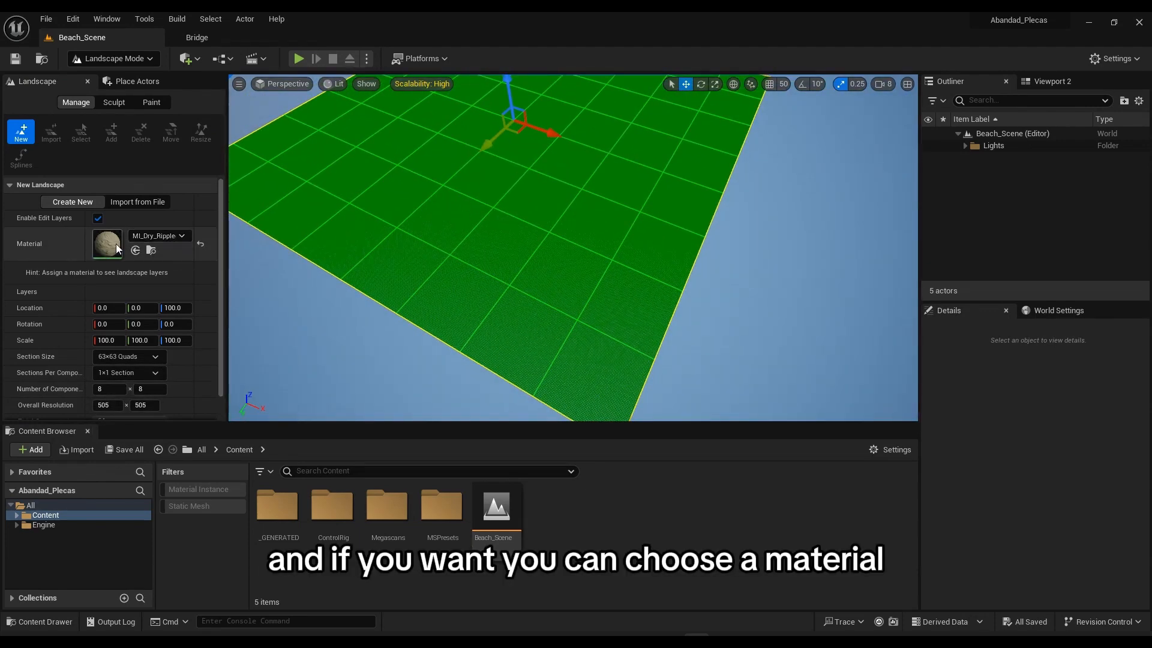
pyautogui.moveTo(154, 239)
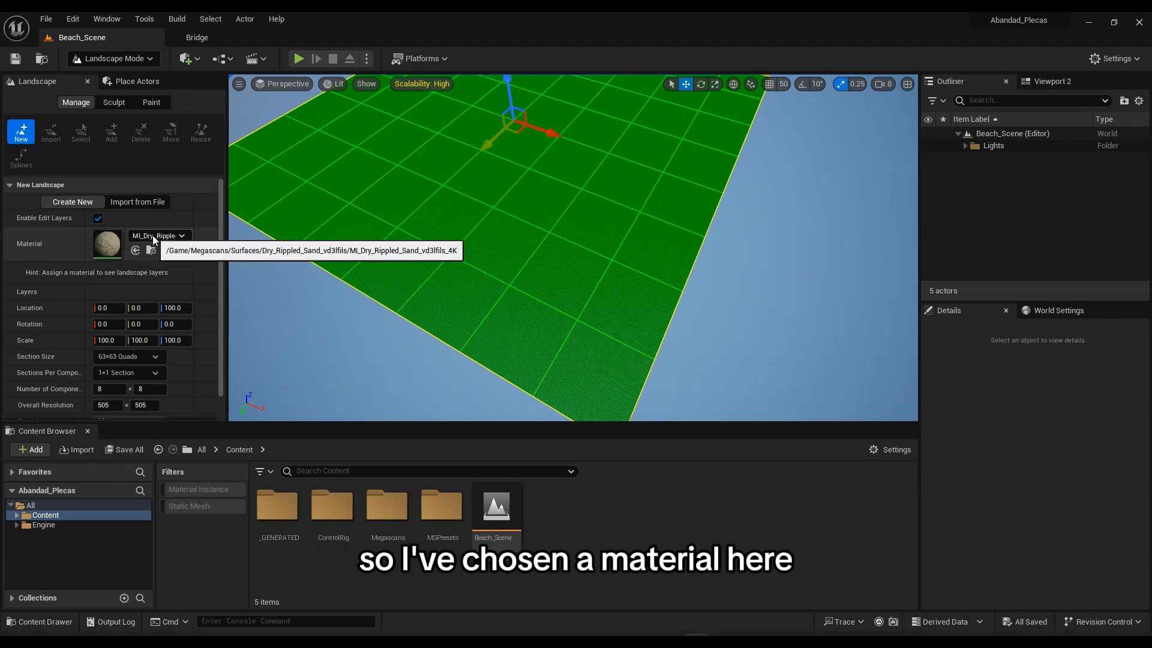
pyautogui.click(196, 38)
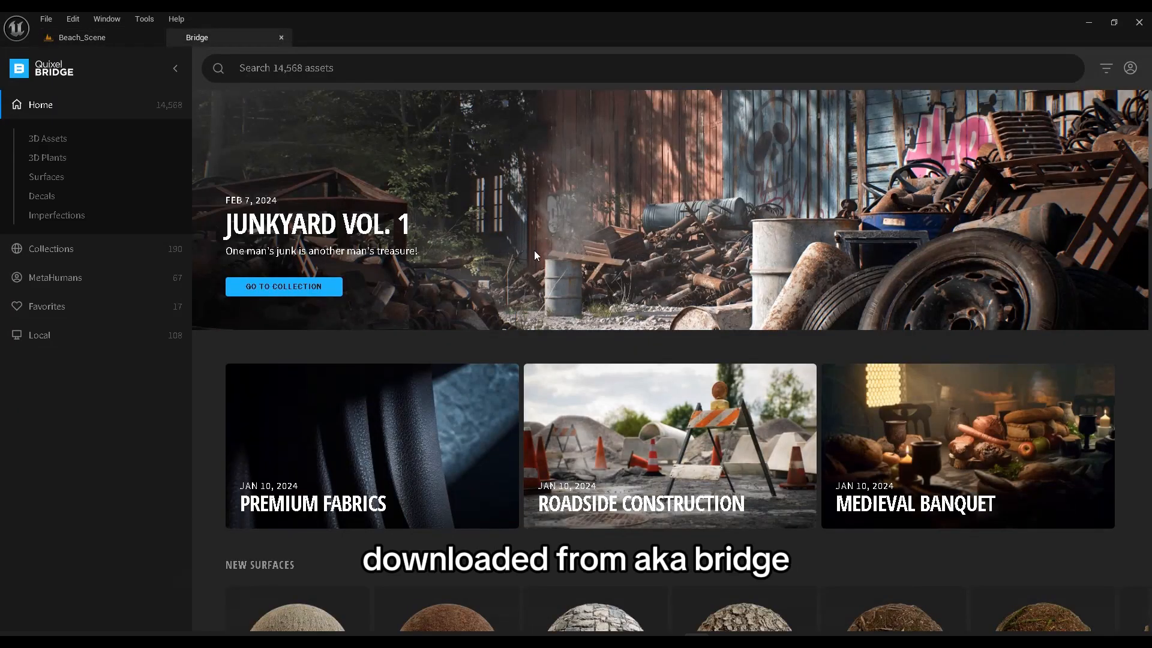
pyautogui.click(81, 37)
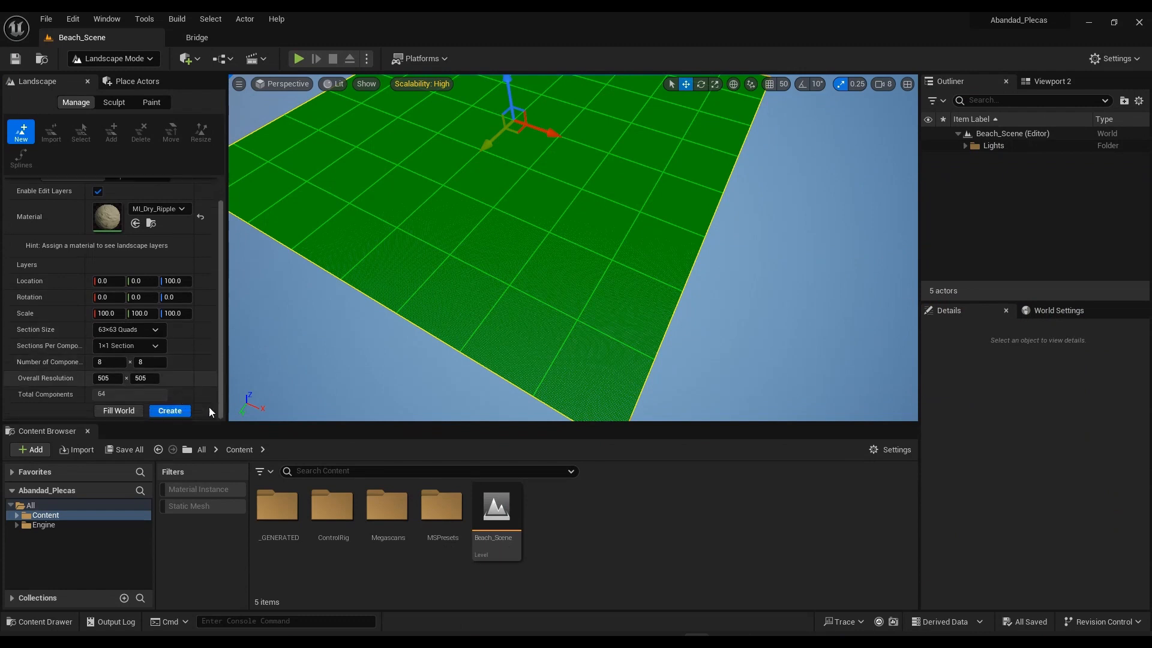
pyautogui.click(169, 410)
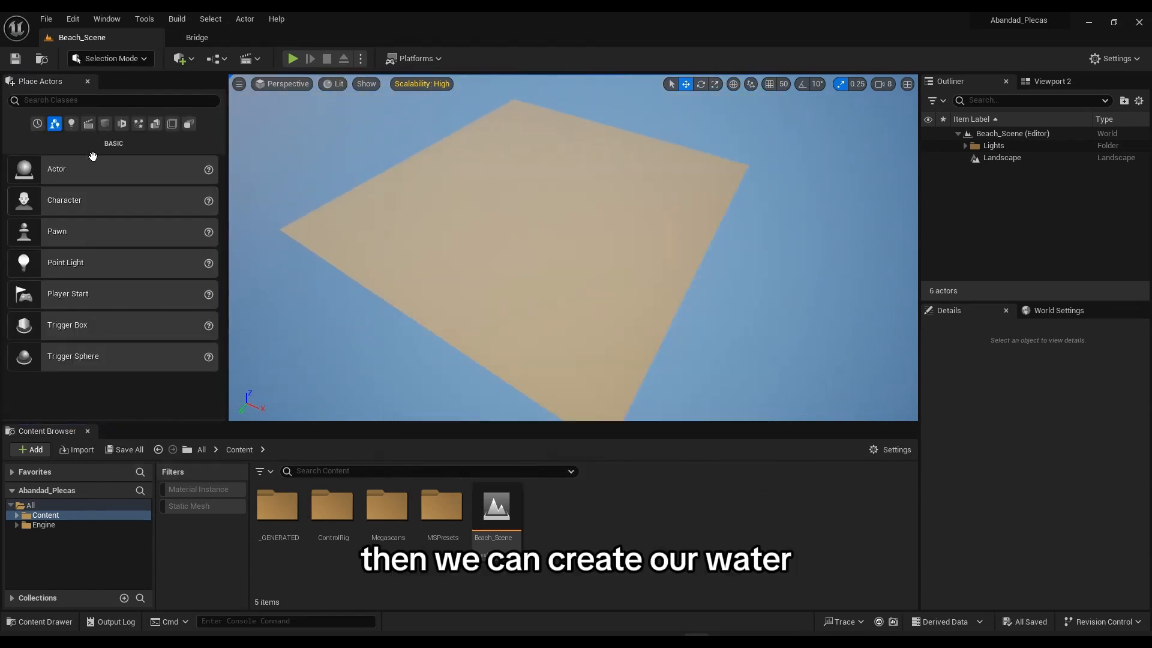
# Search the placeable actors for 'water' to add the ocean water body
pyautogui.click(111, 101)
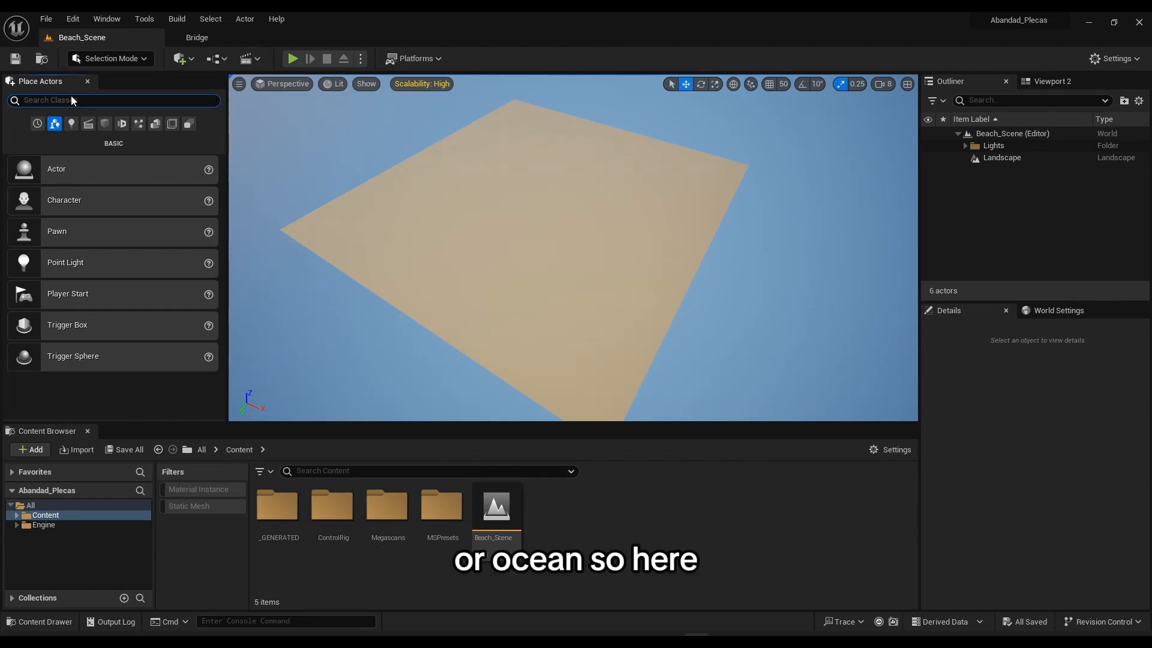
pyautogui.write('water')
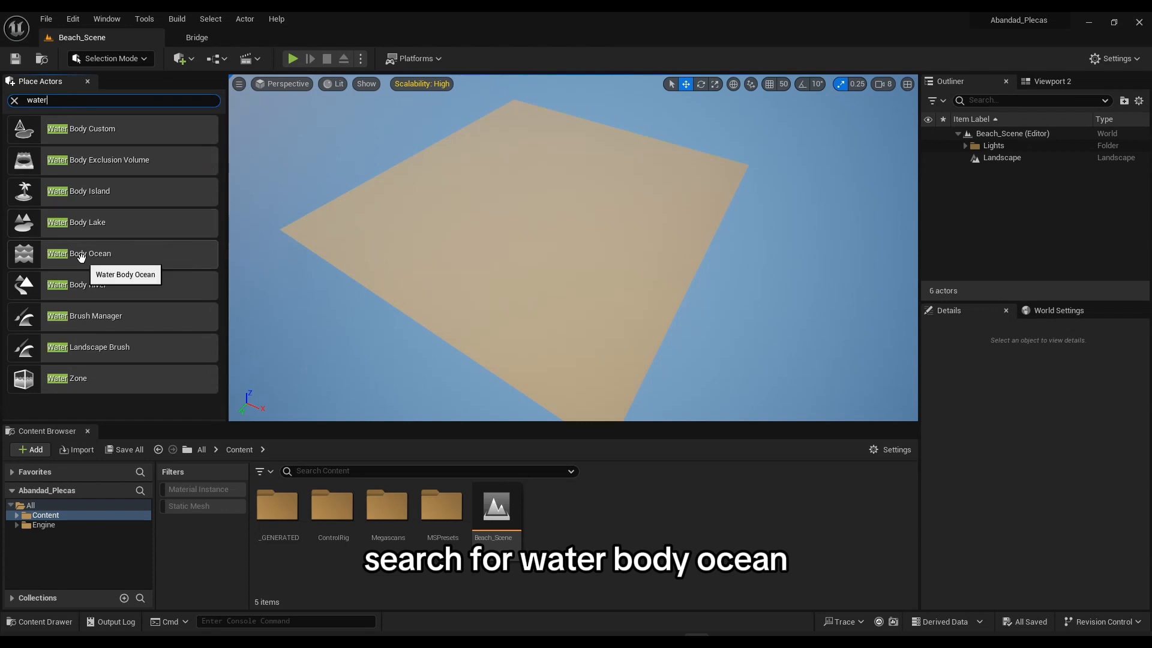
pyautogui.moveTo(65, 117)
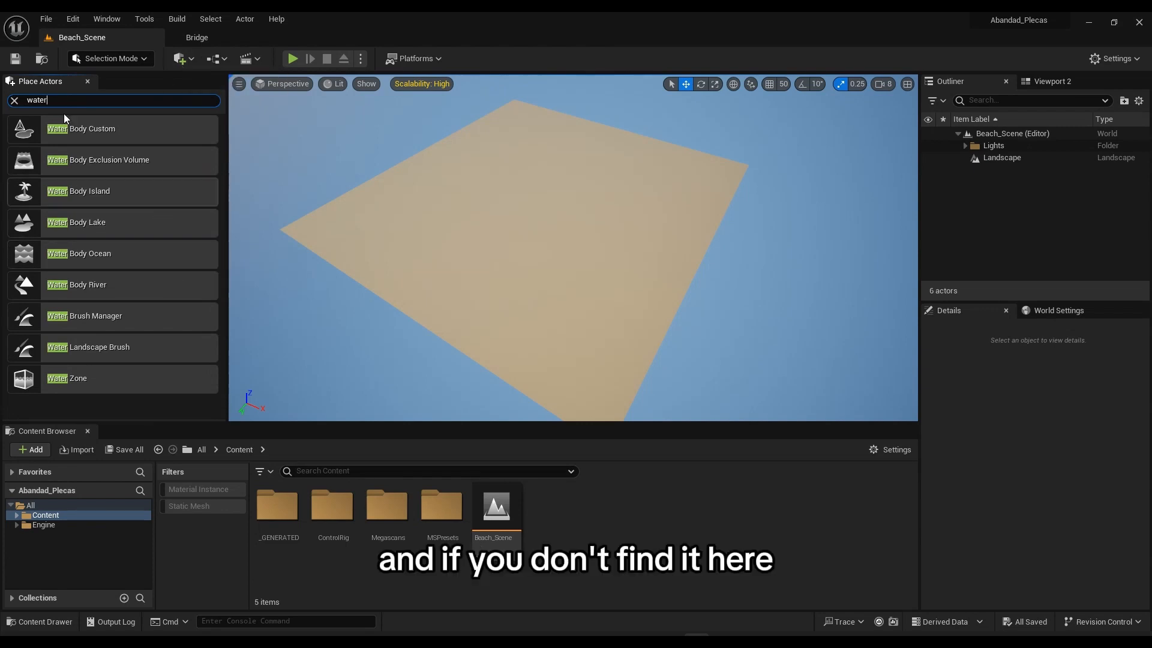
pyautogui.moveTo(177, 59)
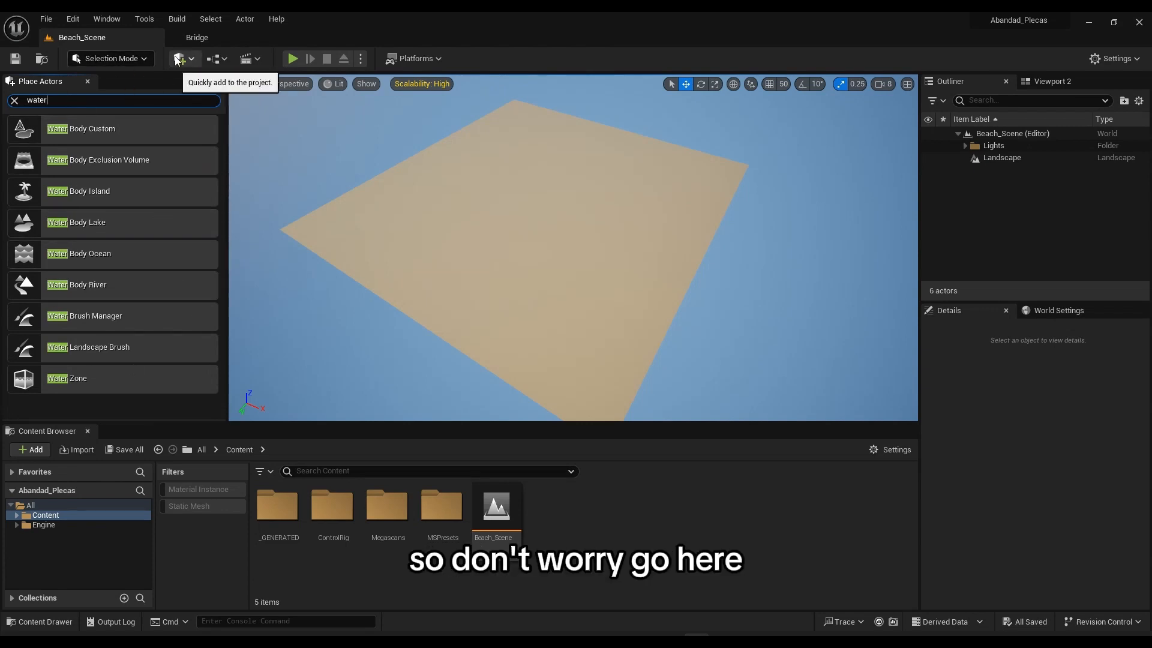
pyautogui.click(179, 59)
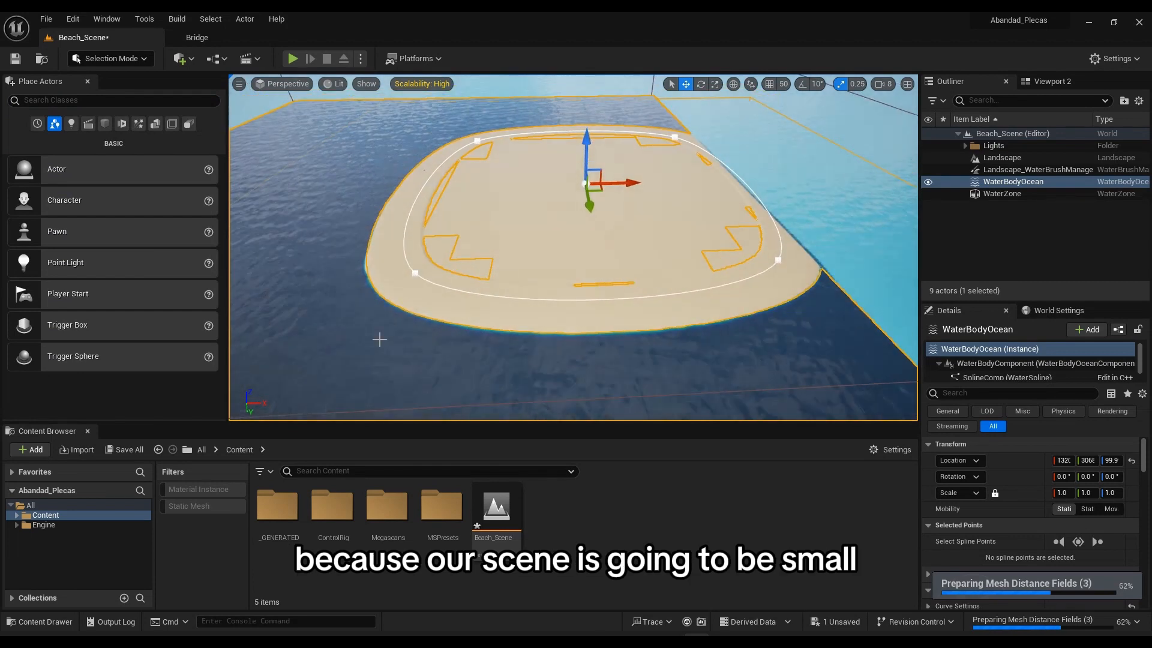
pyautogui.click(1001, 157)
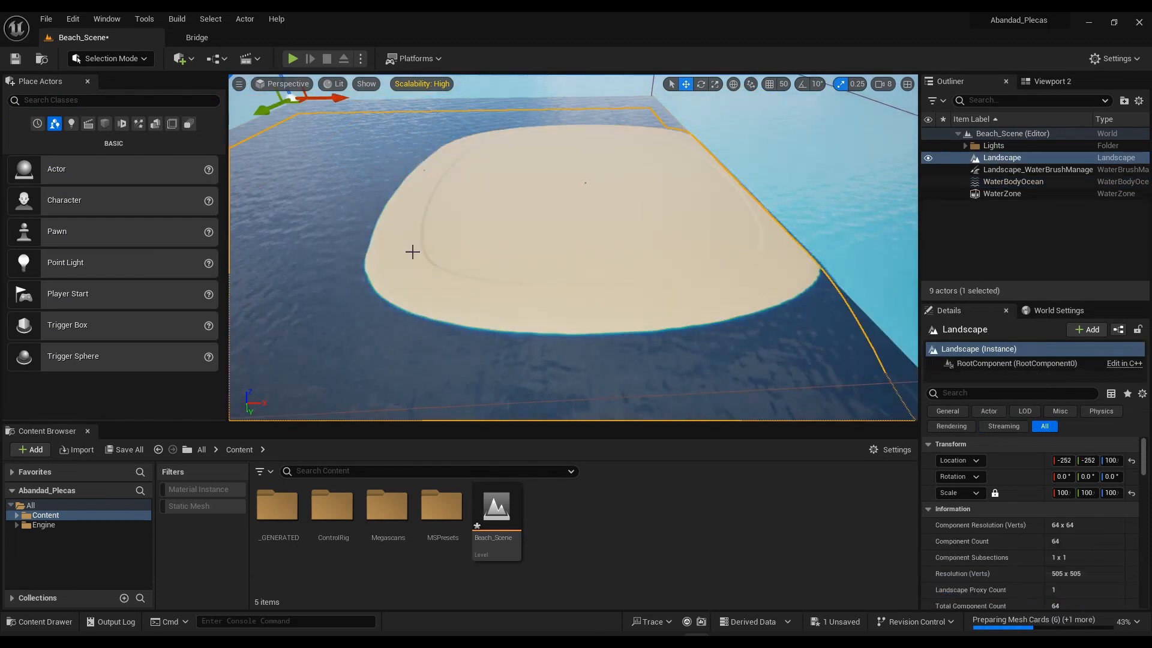
pyautogui.click(1013, 181)
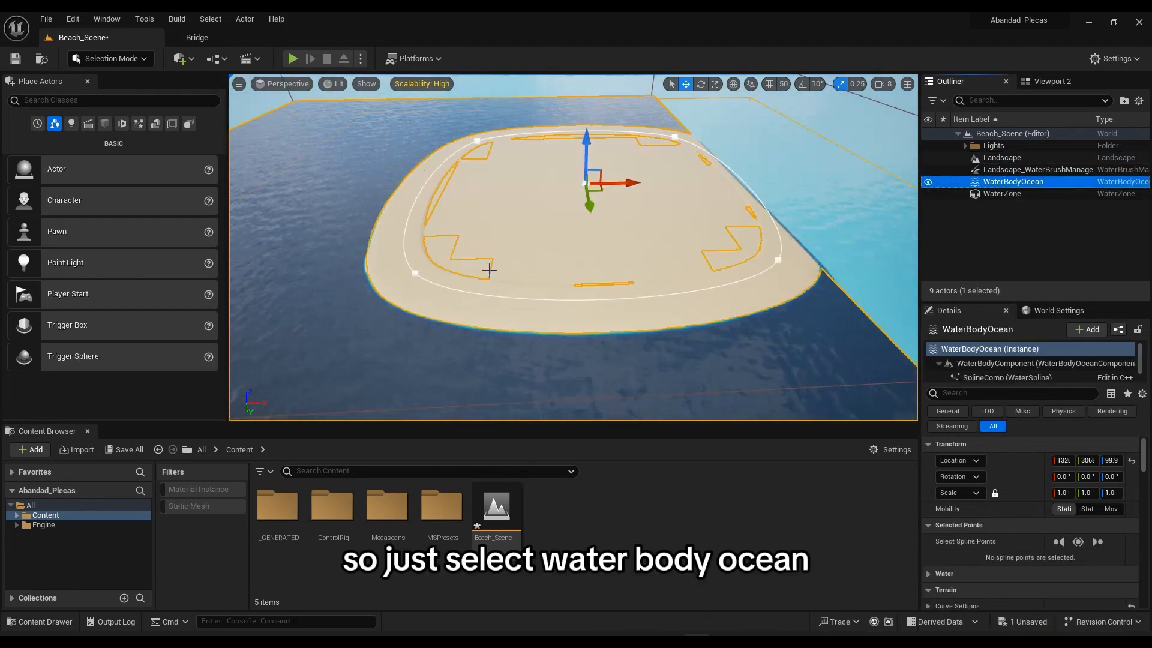
pyautogui.click(412, 272)
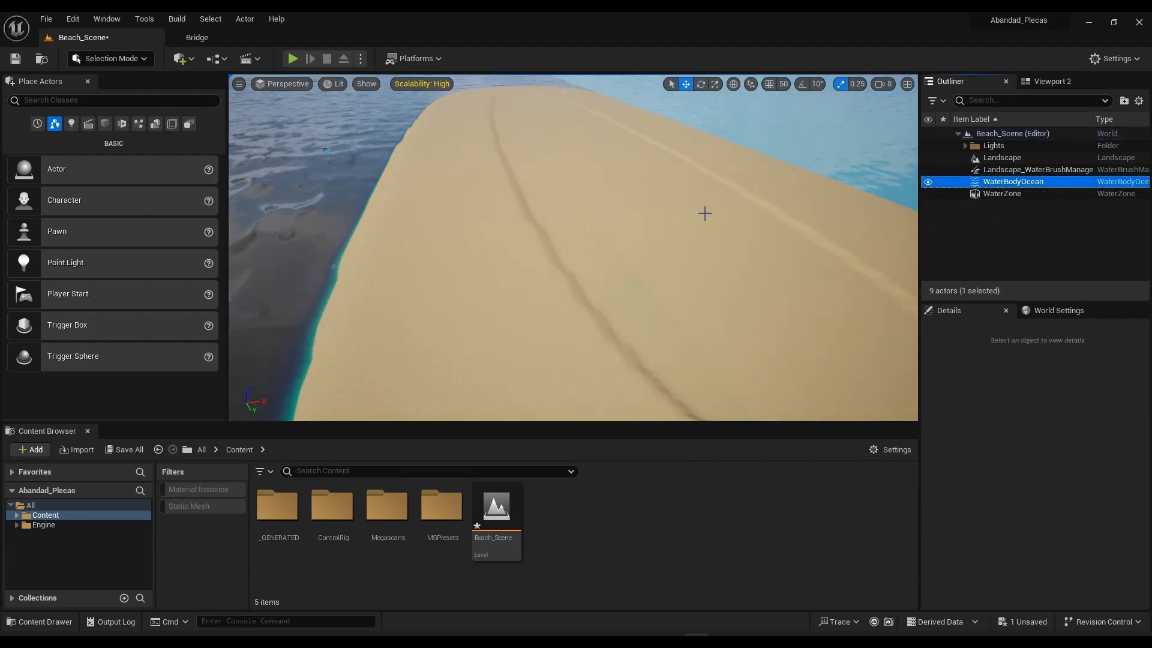
# Select WaterBodyOcean and drag its Z gizmo so the water meets the sand
pyautogui.click(1015, 181)
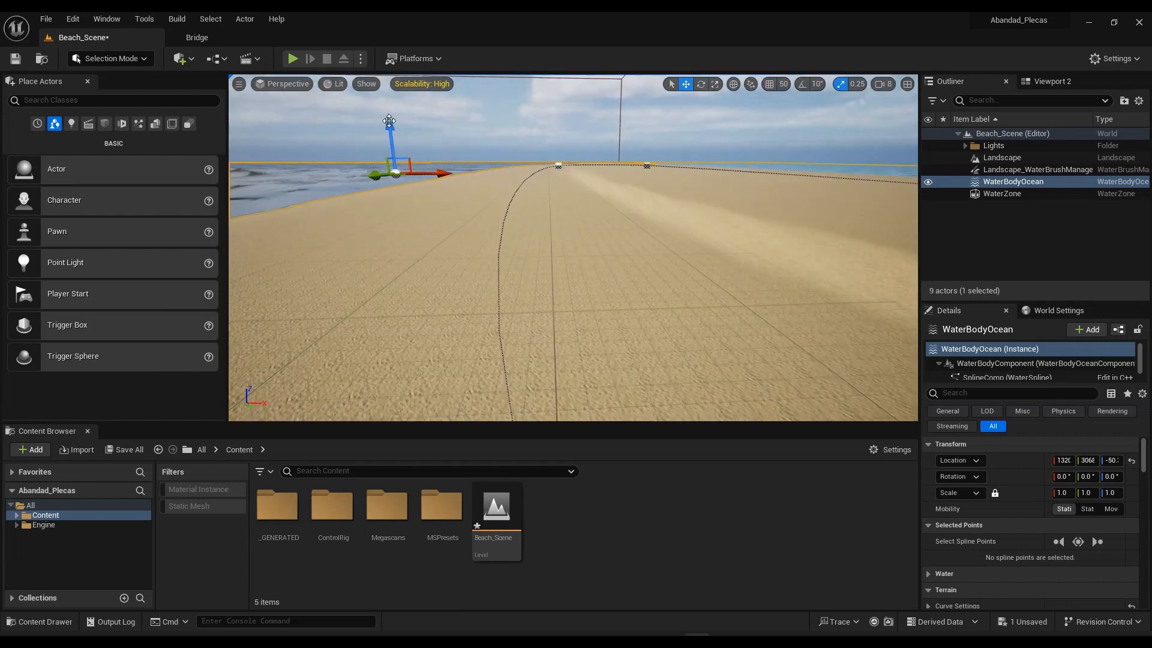
pyautogui.moveTo(389, 128); pyautogui.dragTo(363, 118)
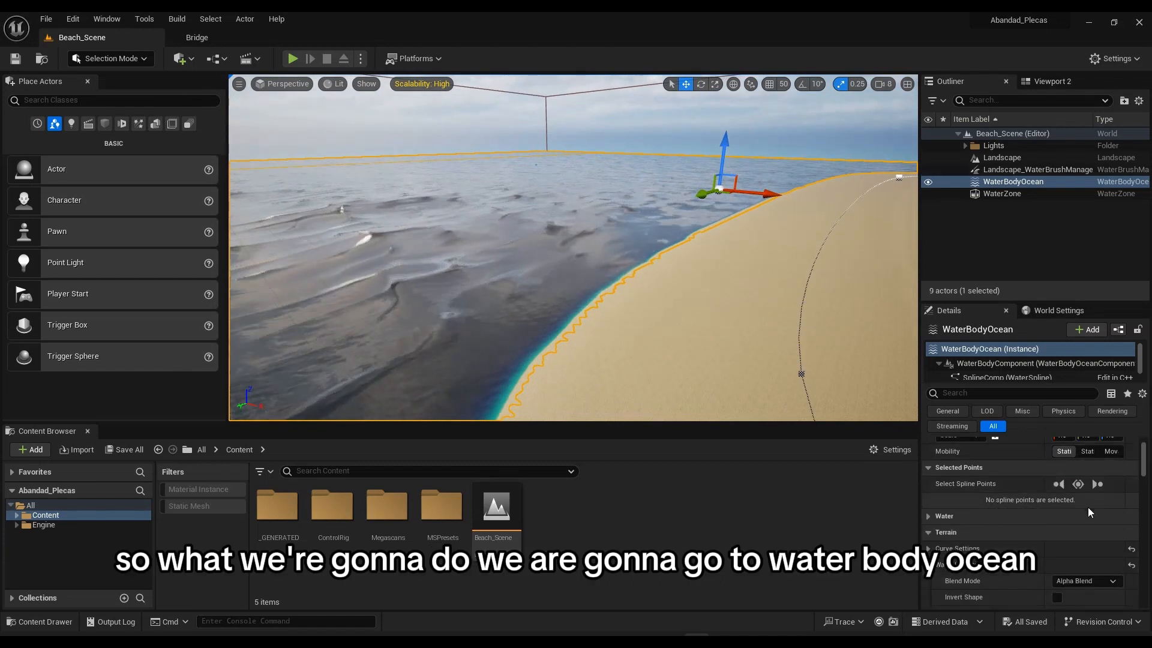
# Set the ocean's Wave Attenuation Water Depth to 8000
pyautogui.scroll(-3)
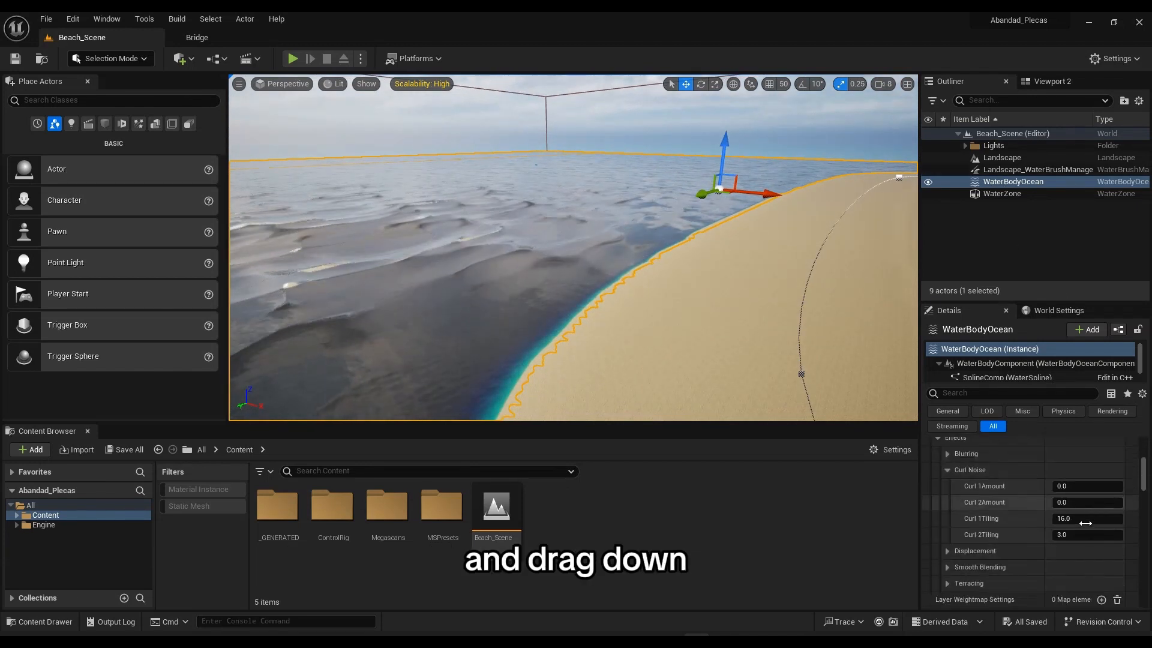
pyautogui.scroll(-3)
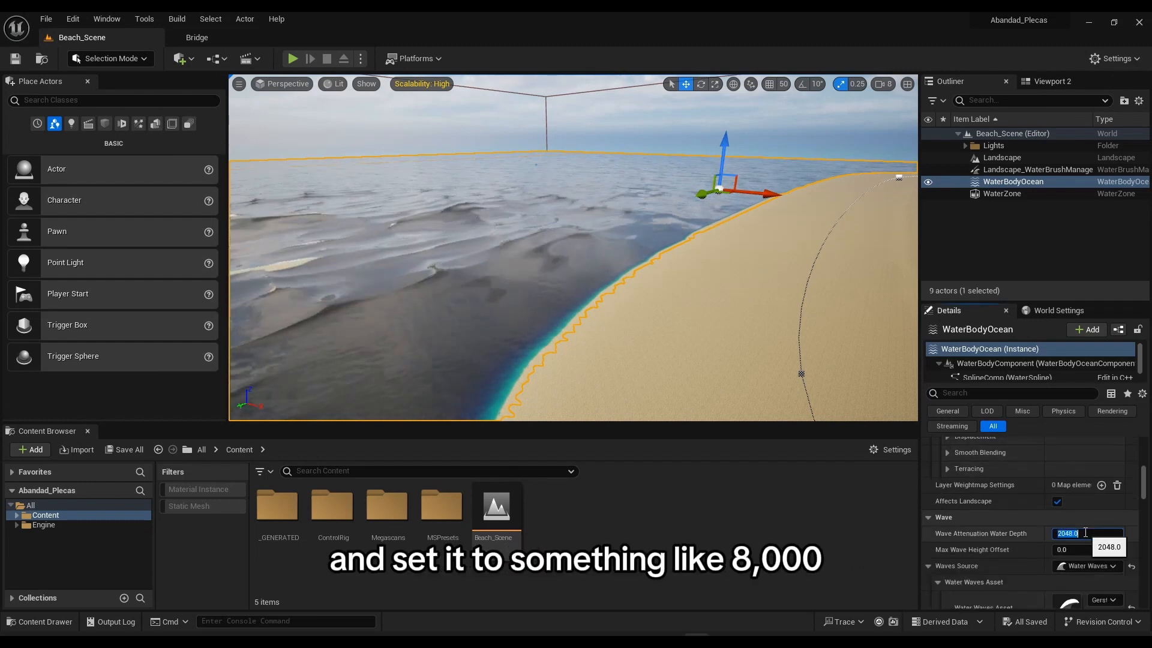
pyautogui.write('8000.0')
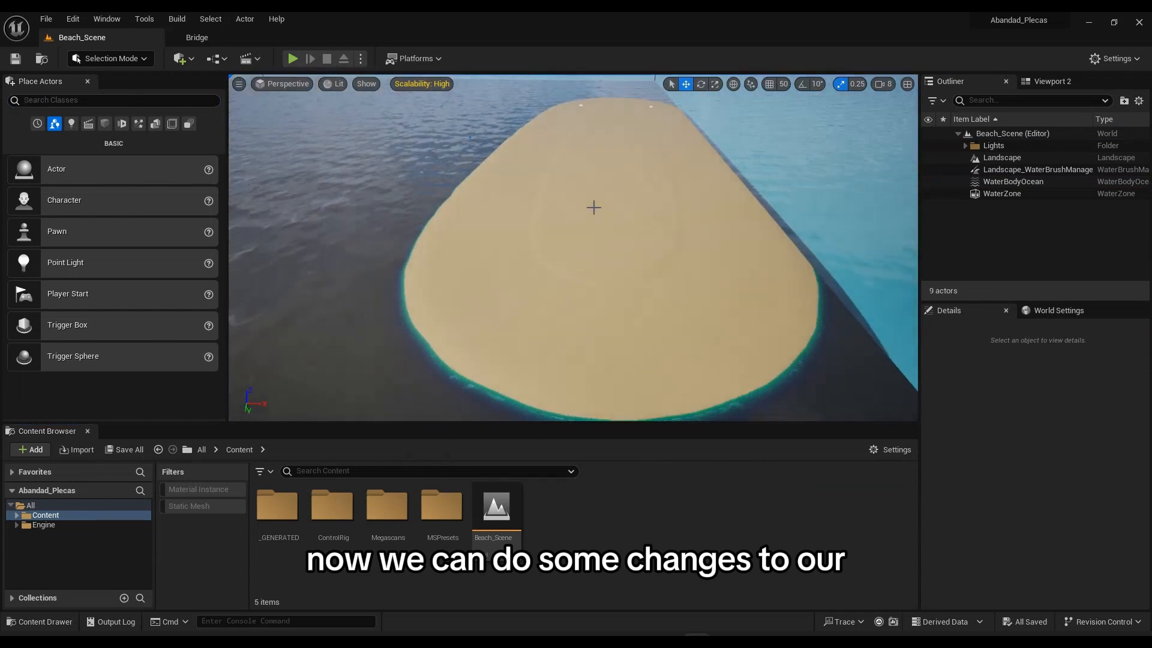
# Select WaterBodyOcean and enter curl noise values 0.8, 12, 1.0 and 10
pyautogui.click(1013, 181)
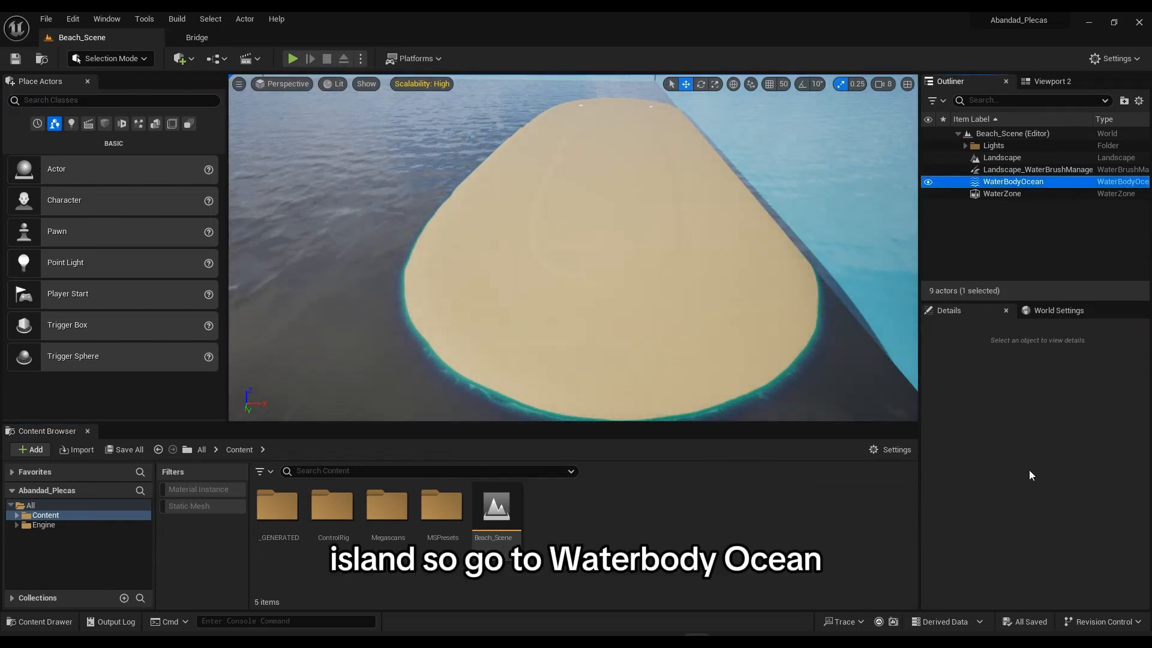
pyautogui.click(1013, 181)
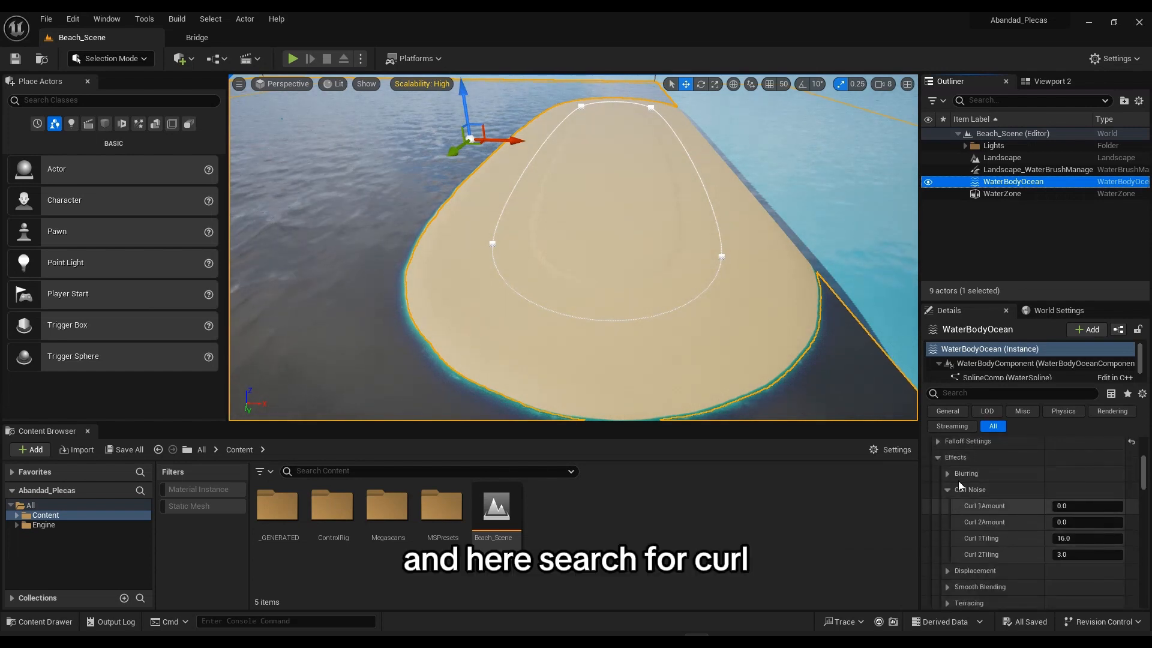
pyautogui.scroll(3)
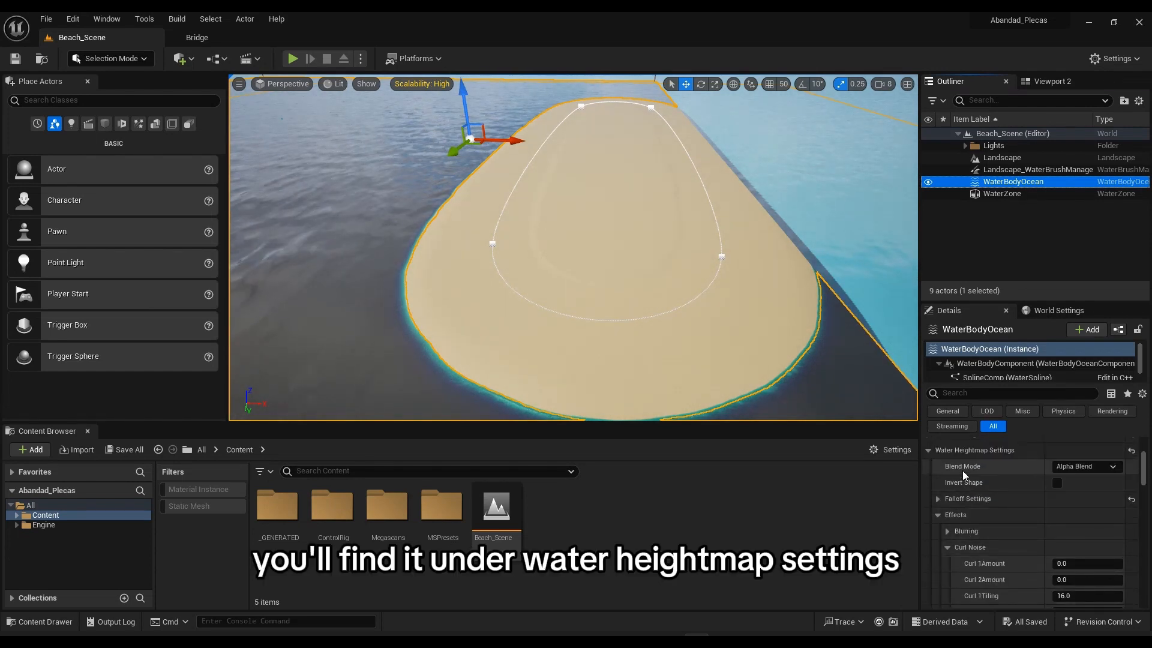
pyautogui.moveTo(1024, 541)
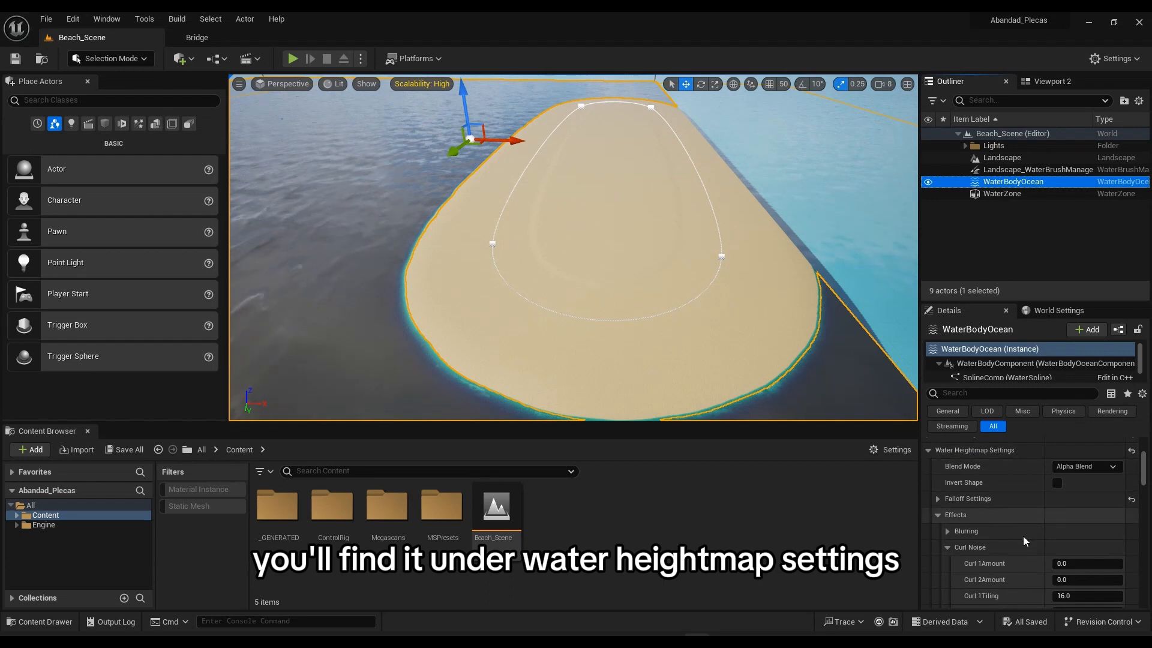
pyautogui.scroll(-3)
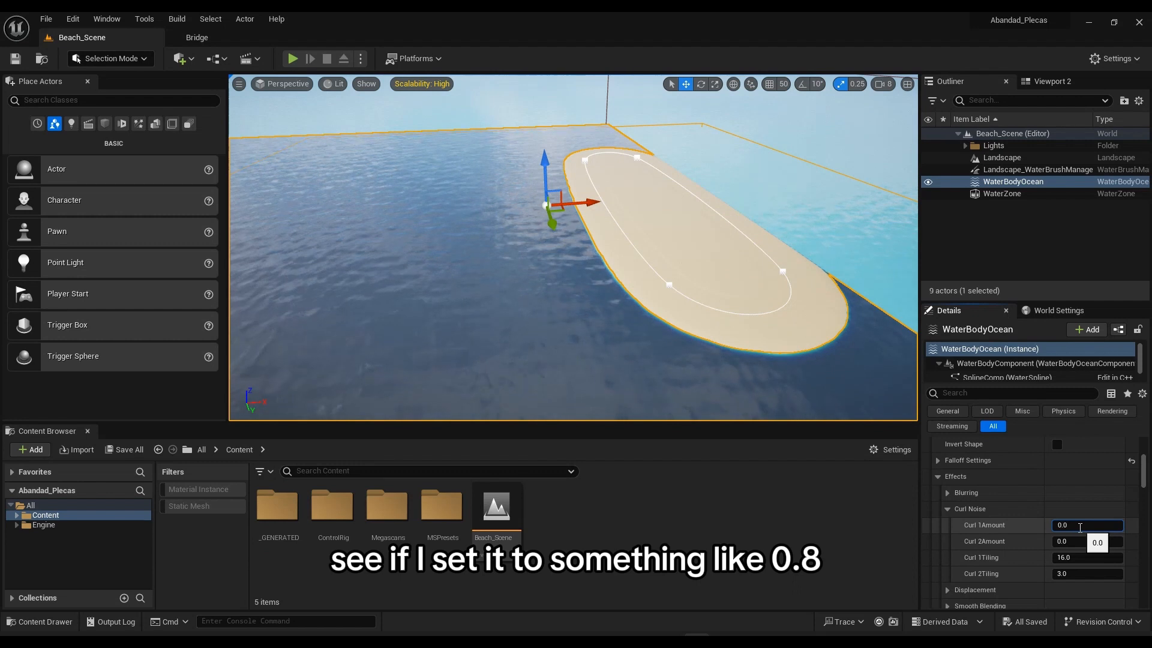
pyautogui.write('0.8')
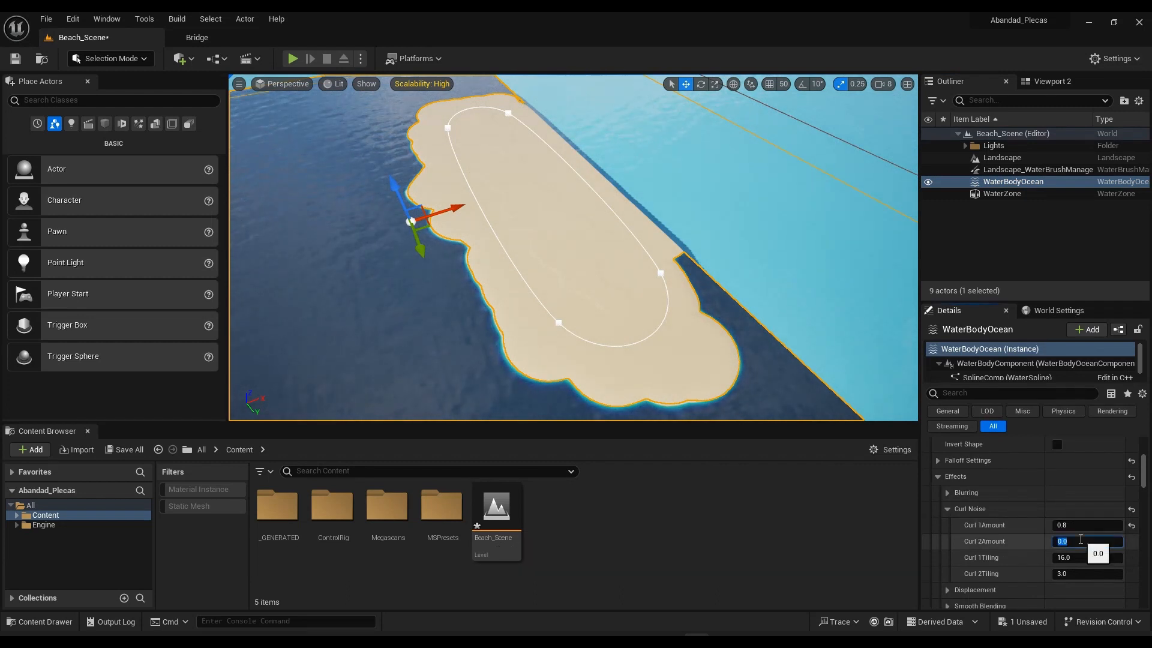
pyautogui.write('12.0')
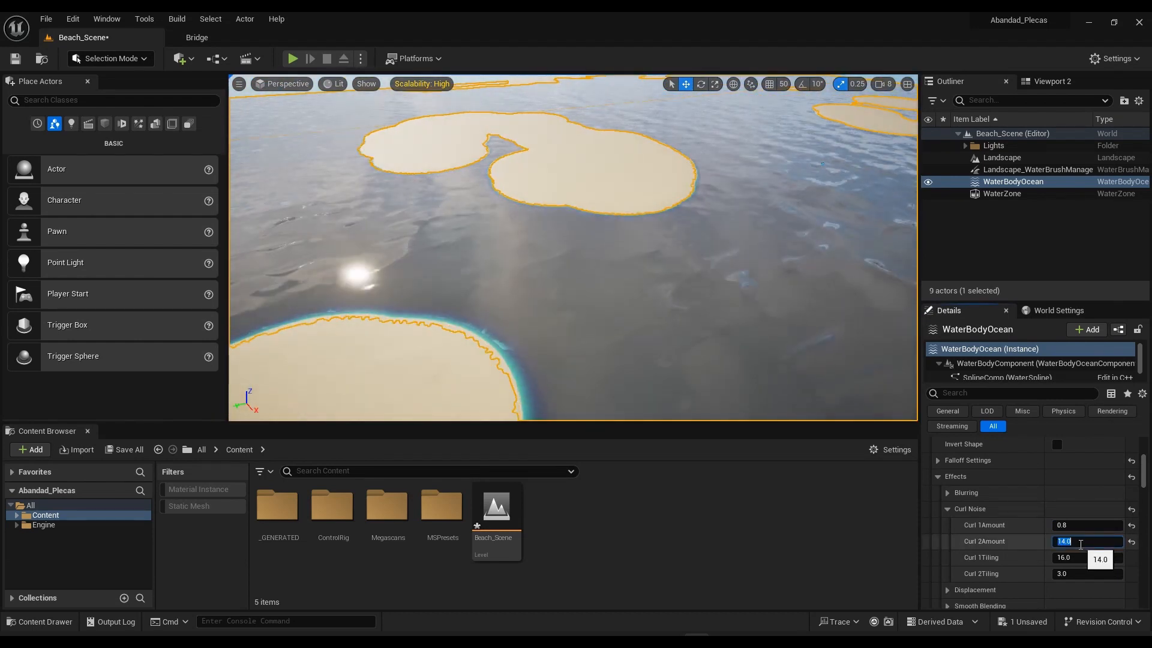
pyautogui.write('1.0')
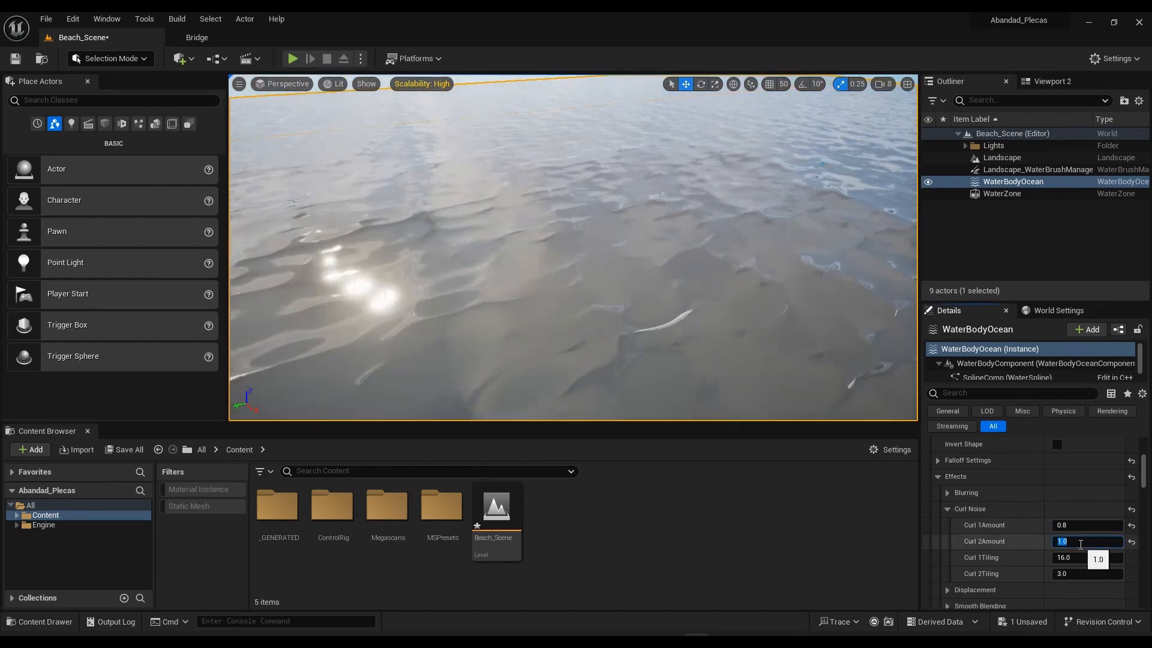
pyautogui.write('10.0')
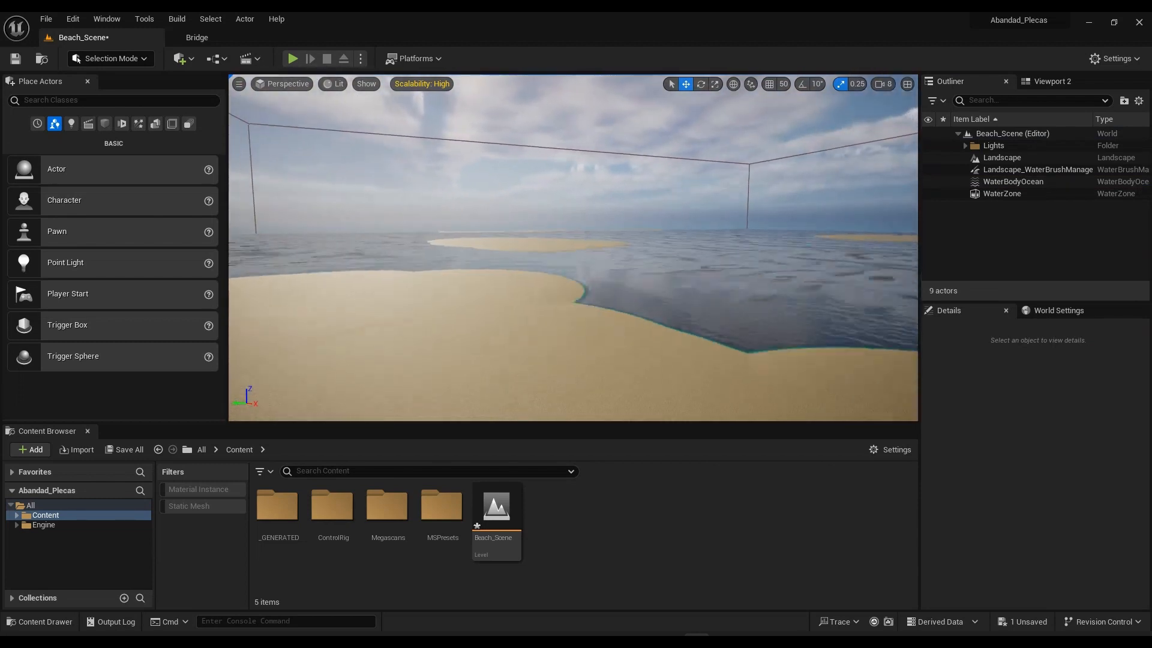
# Retune the ocean's curl noise values (30, 12, 15, 10, 1.0) and deselect to preview islands
pyautogui.click(1012, 181)
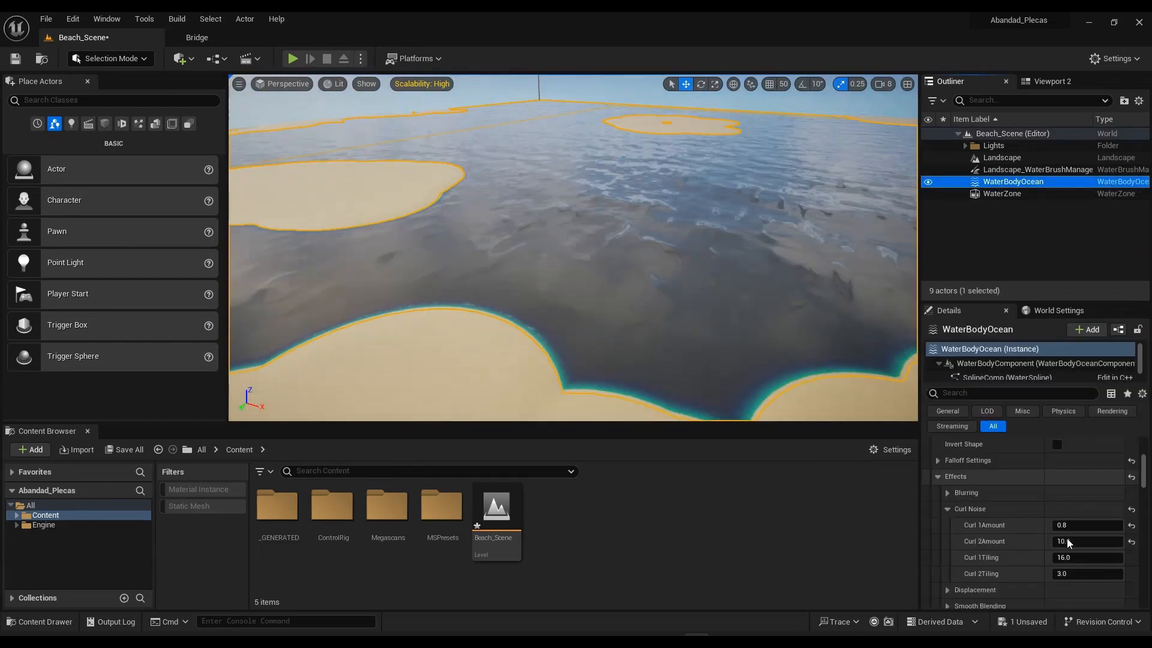
pyautogui.write('30.0')
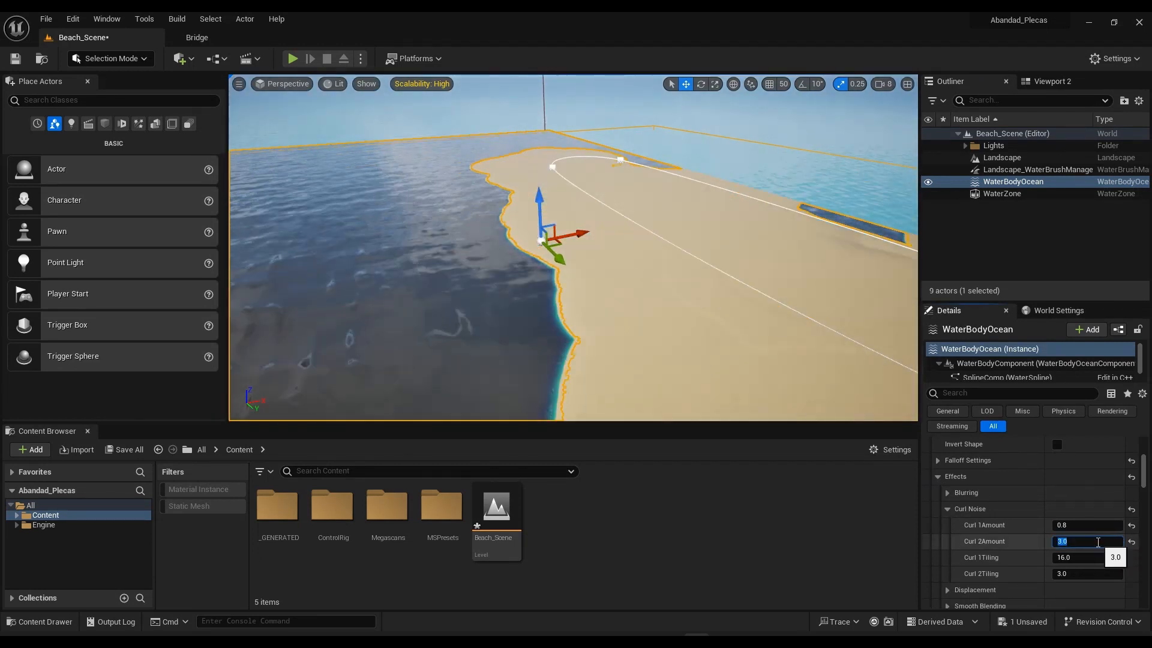
pyautogui.write('12.0')
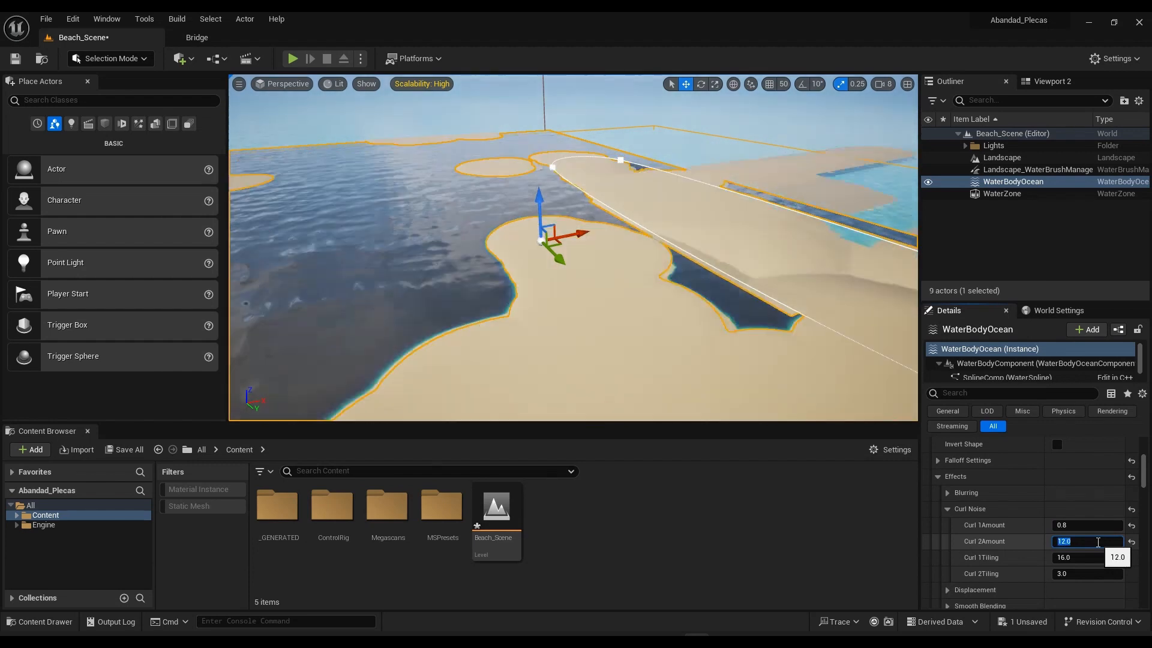
pyautogui.write('15')
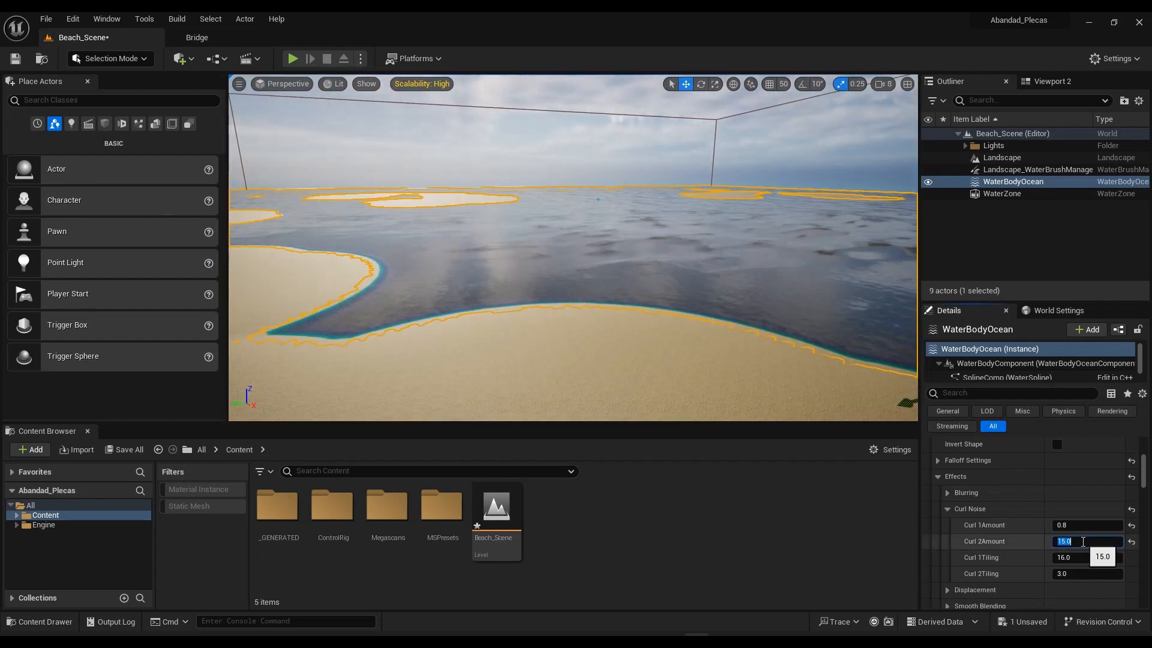
pyautogui.write('10.0')
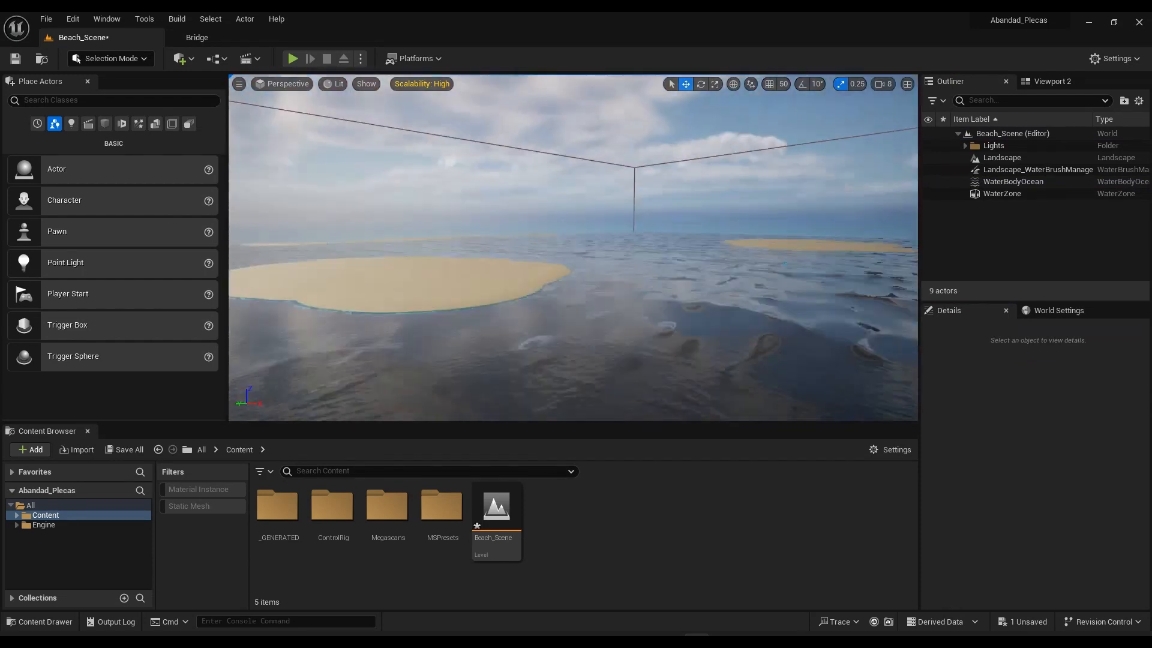
pyautogui.click(1013, 182)
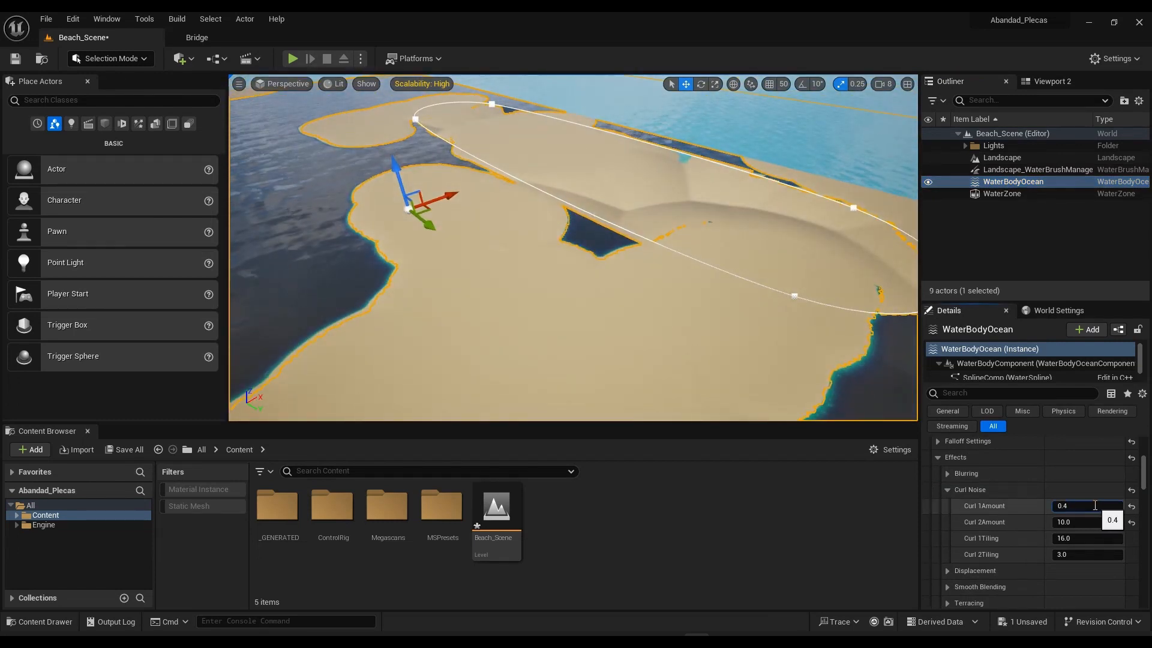
pyautogui.write('1.0')
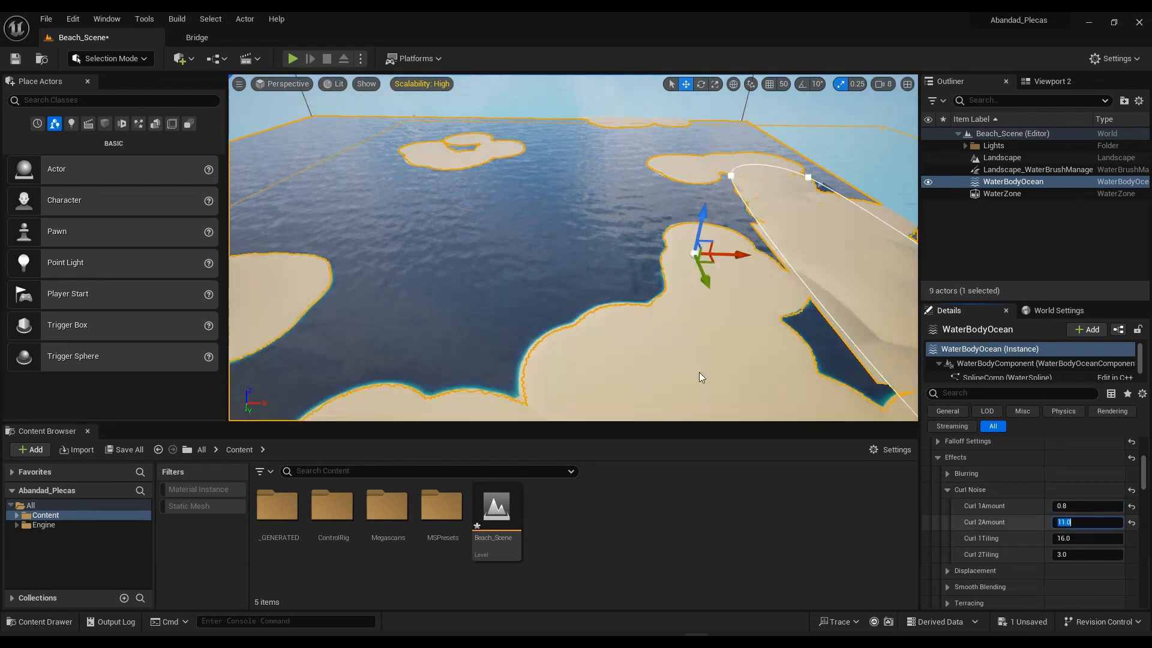
pyautogui.click(986, 410)
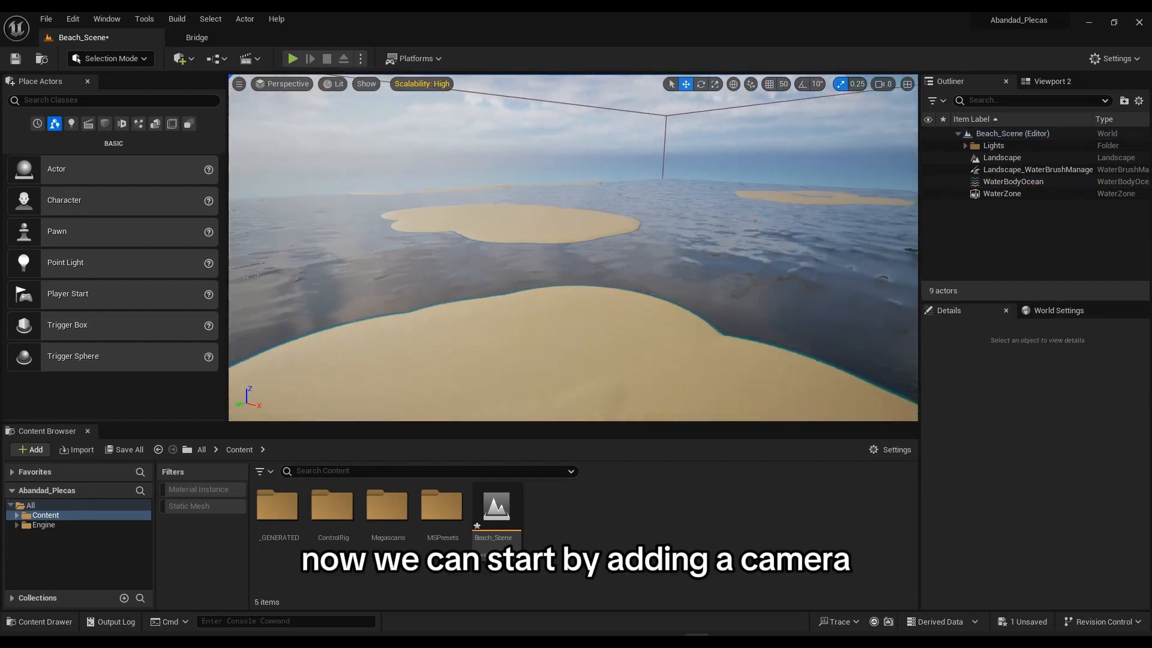
# Save Beach_Scene and place a Cine Camera Actor from Place Actors
pyautogui.click(125, 448)
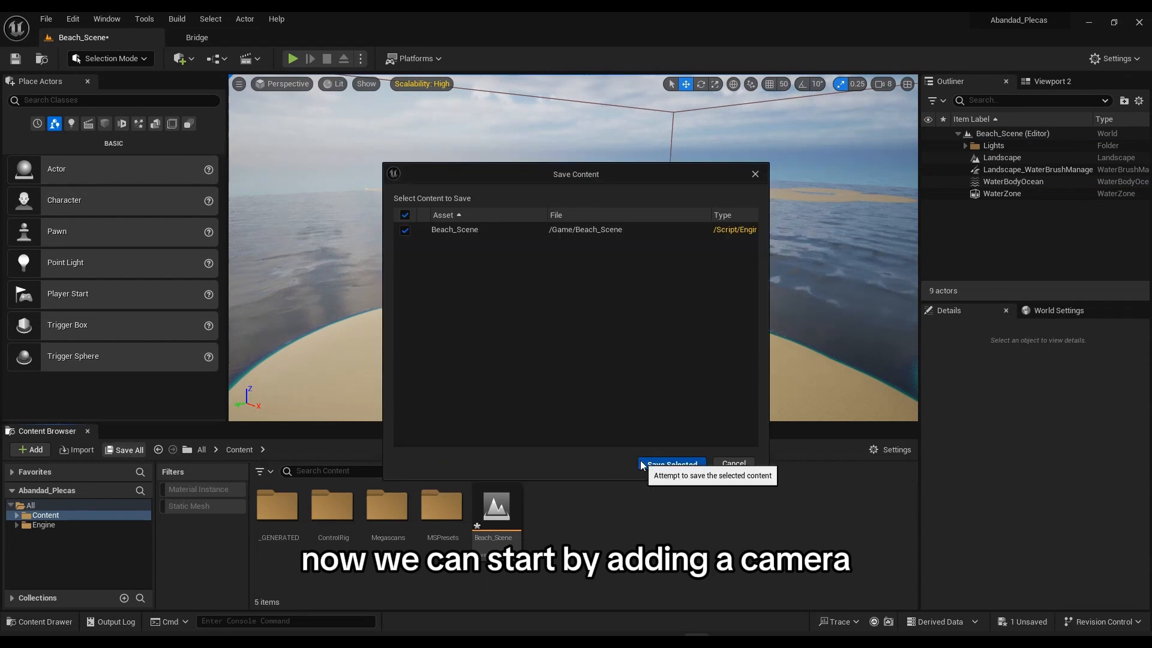
pyautogui.click(670, 464)
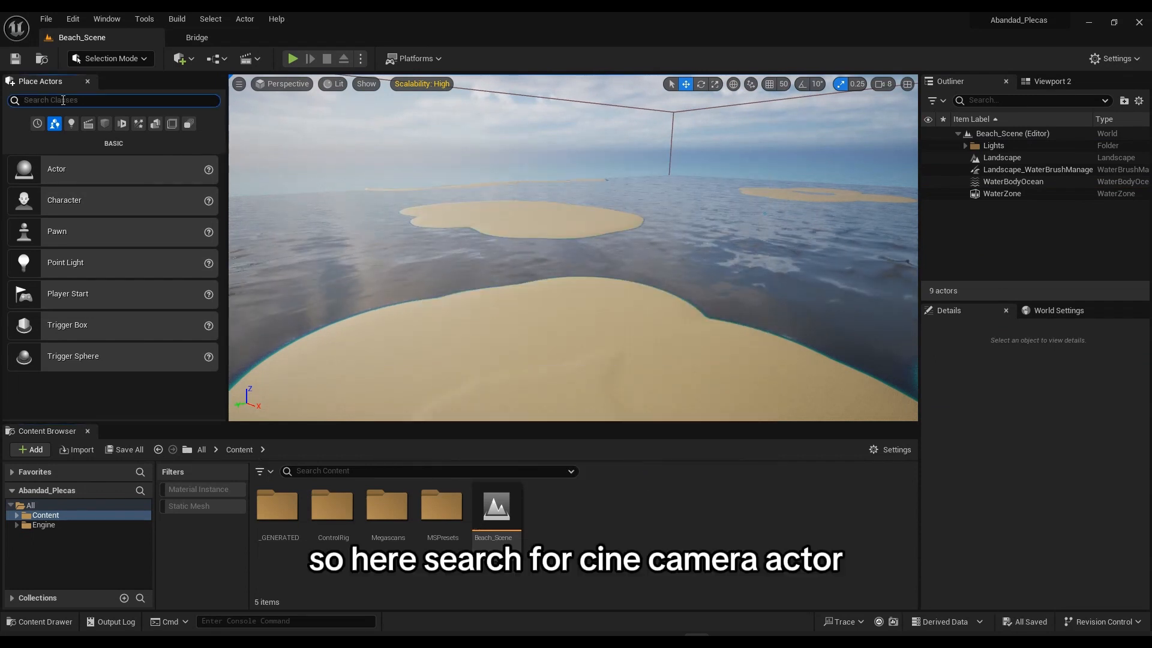
pyautogui.write('cine')
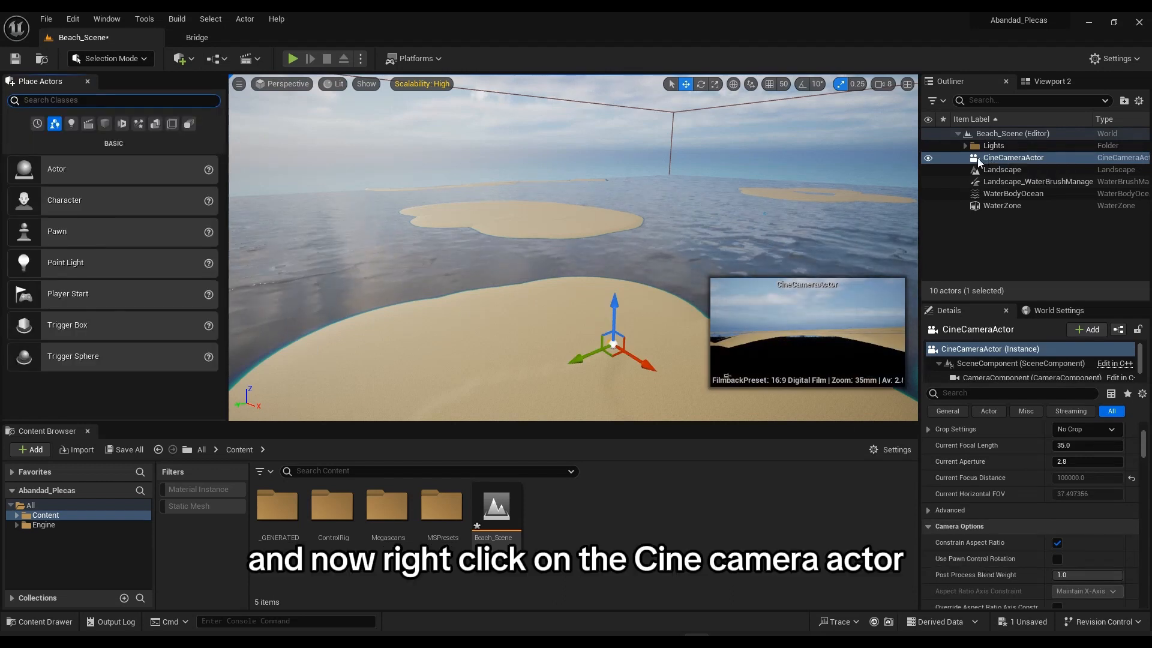
# Snap the cine camera to the current view and pilot it
pyautogui.rightClick(1014, 157)
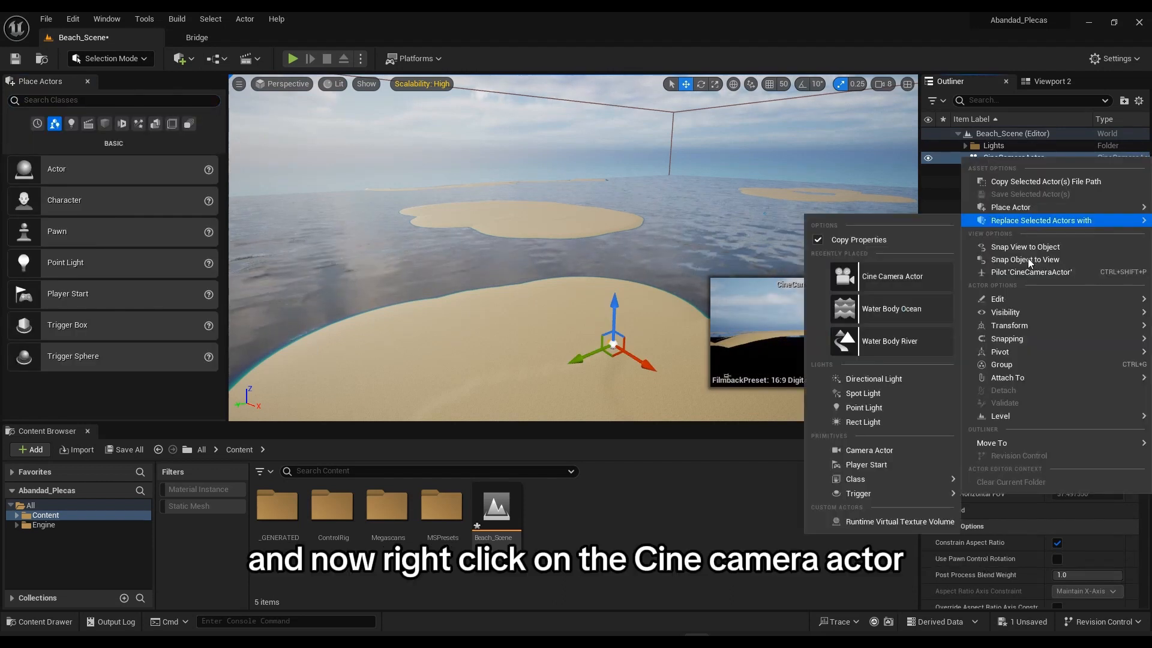
pyautogui.click(1025, 259)
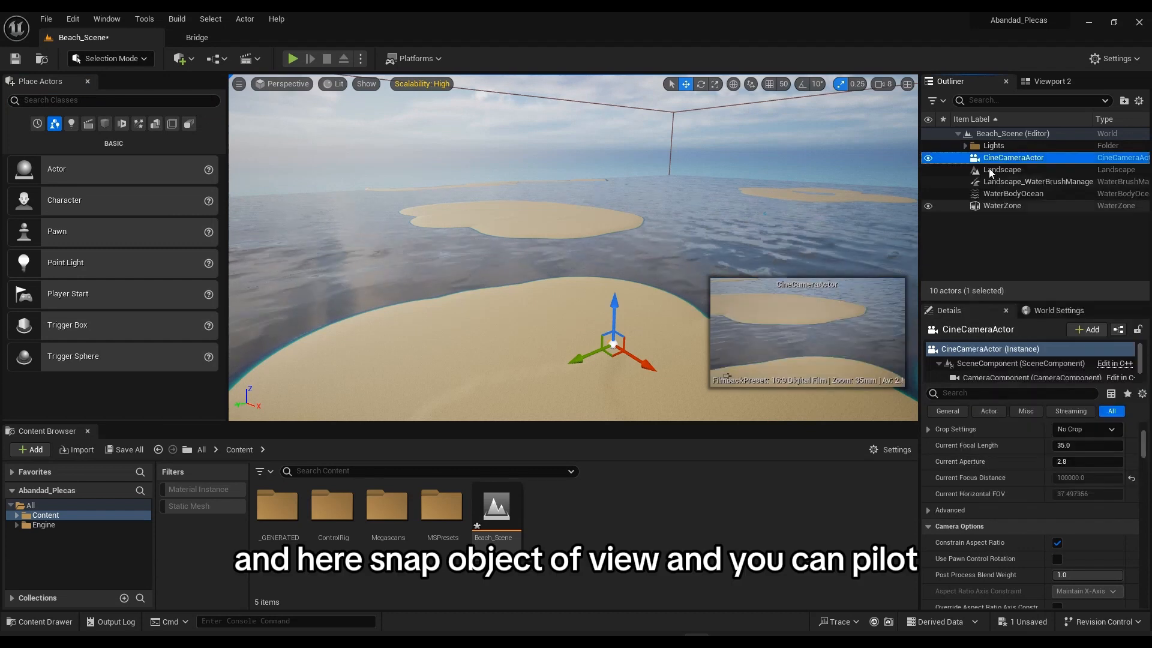
pyautogui.rightClick(1014, 157)
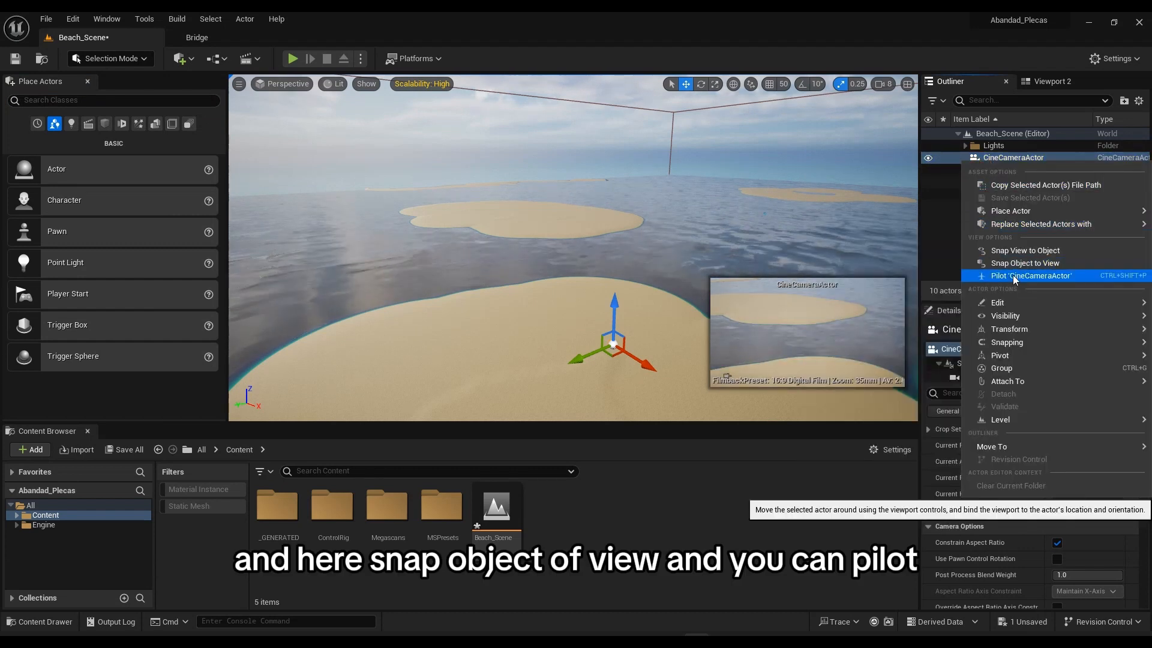
pyautogui.click(1031, 276)
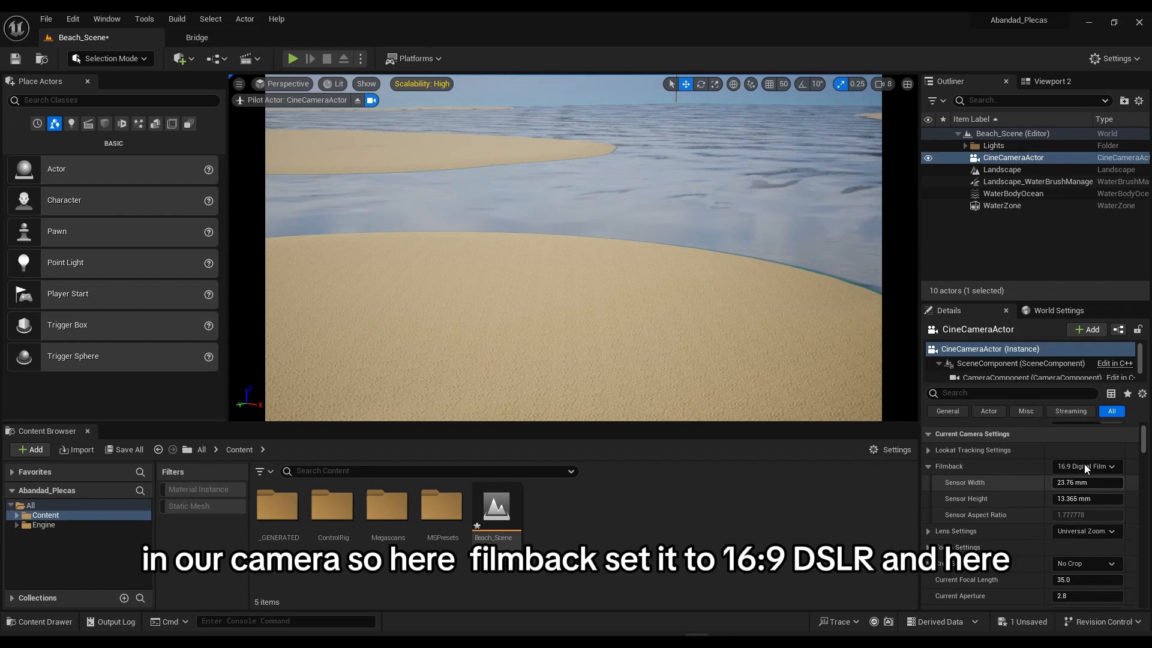
# Choose a filmback preset for the cine camera from the Filmback dropdown
pyautogui.click(1086, 466)
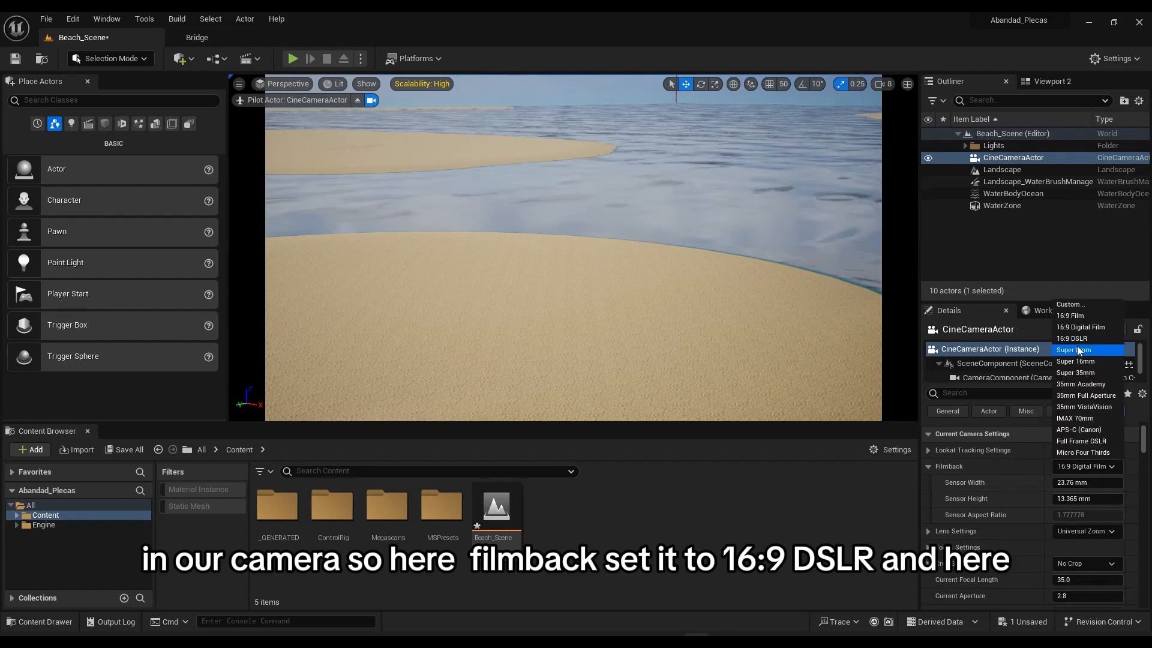
pyautogui.click(1072, 338)
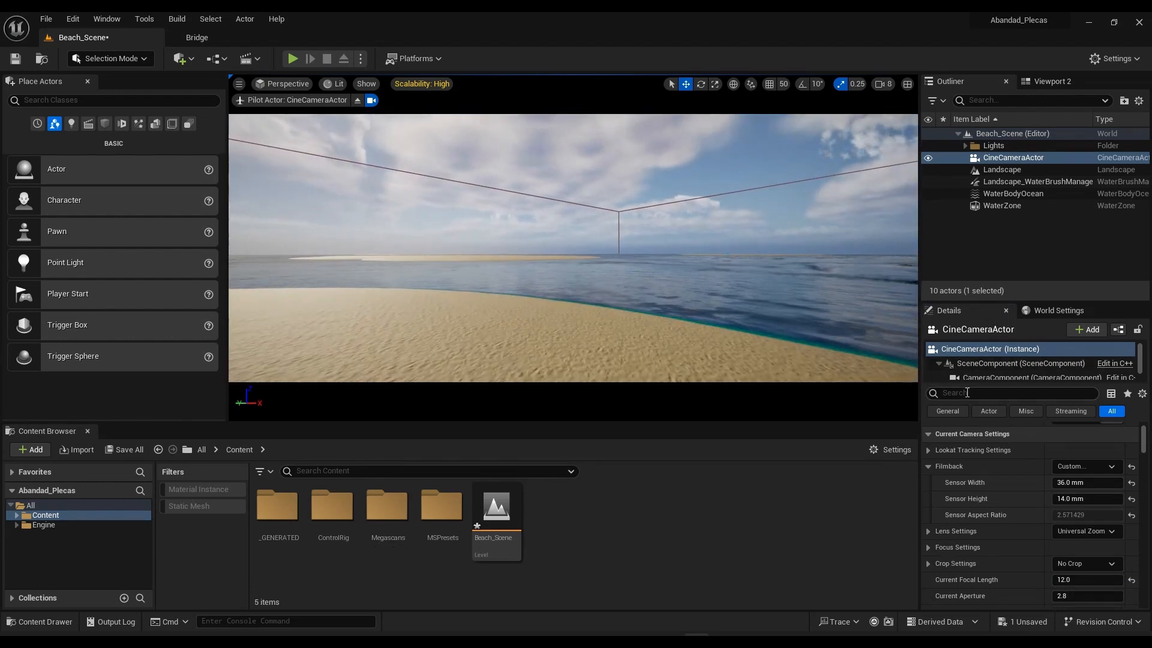
# Override the camera's metering to Manual with exposure compensation 10.0, then reframe
pyautogui.write('ec')
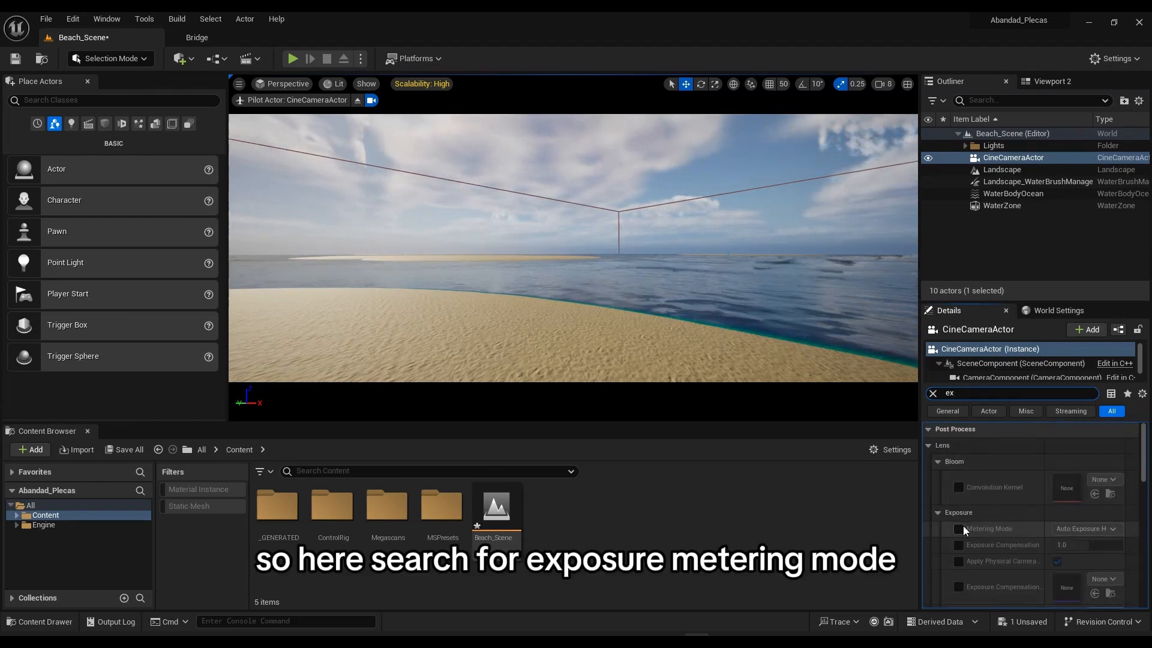
pyautogui.click(958, 528)
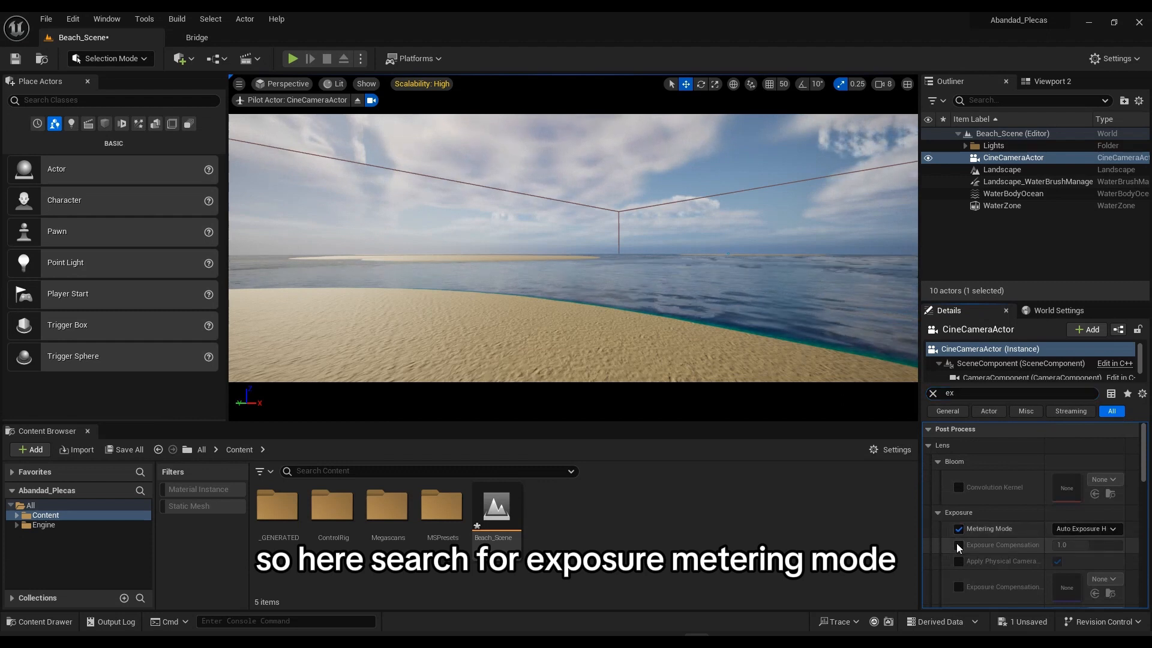
pyautogui.click(1086, 528)
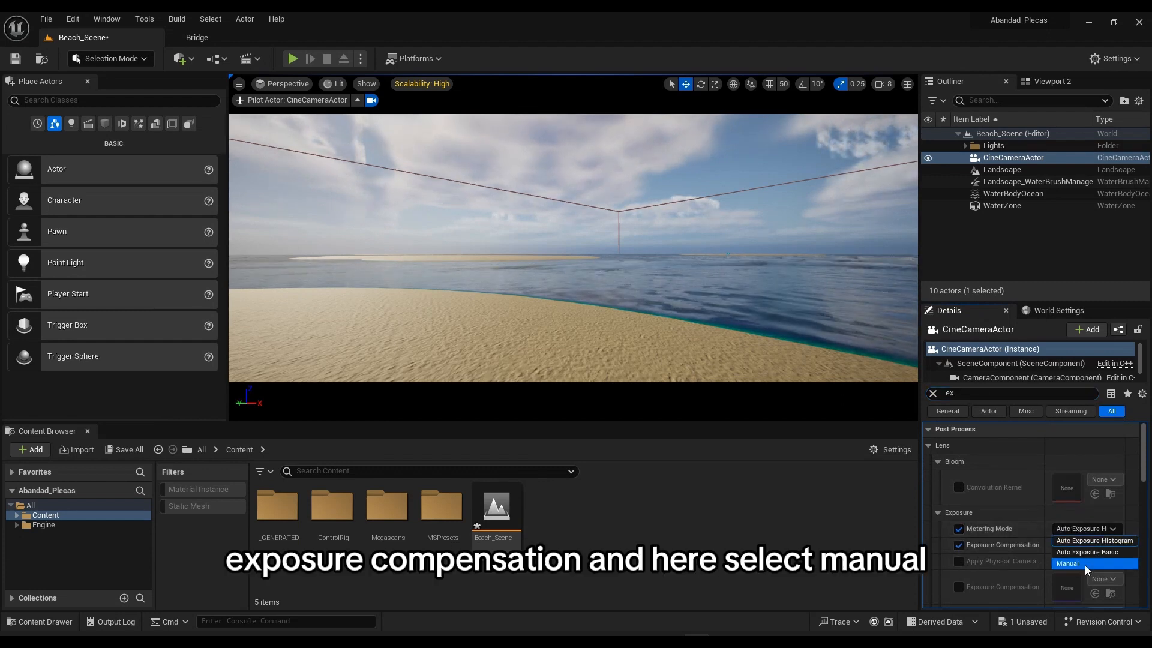
pyautogui.click(1066, 563)
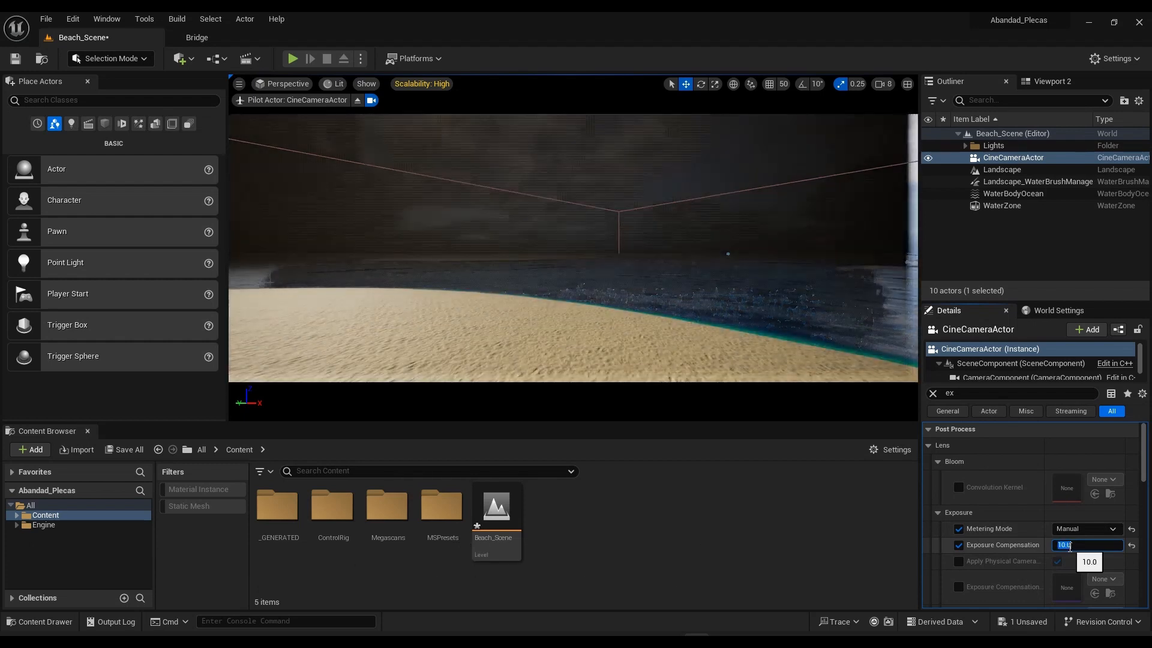
pyautogui.press('Return')
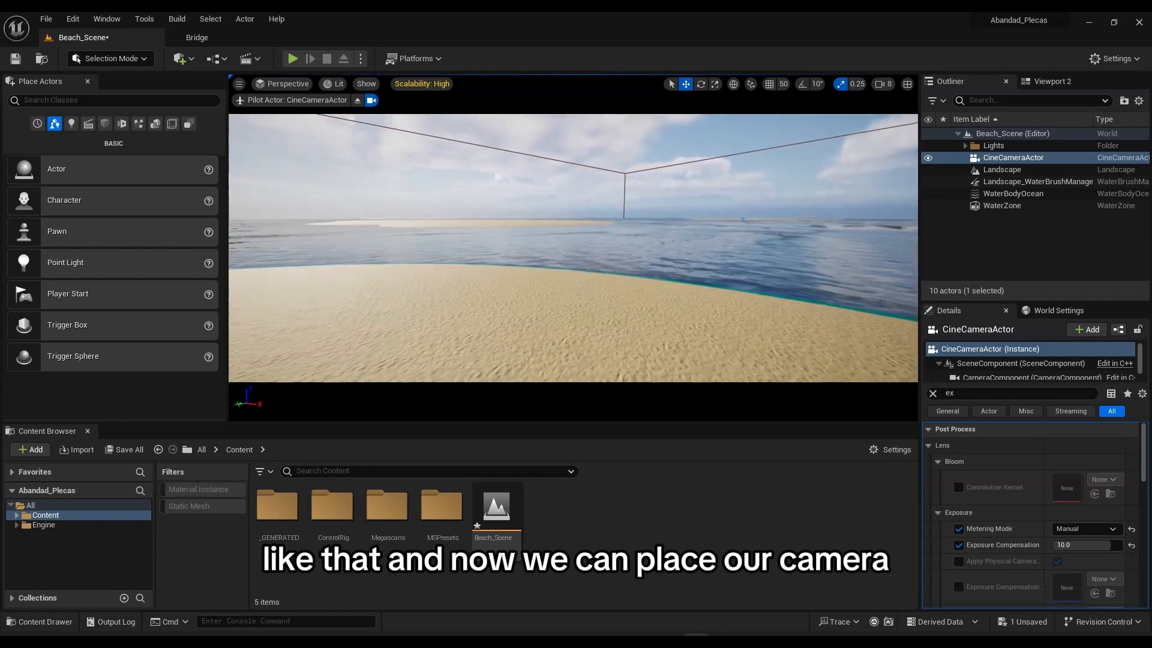
pyautogui.click(884, 84)
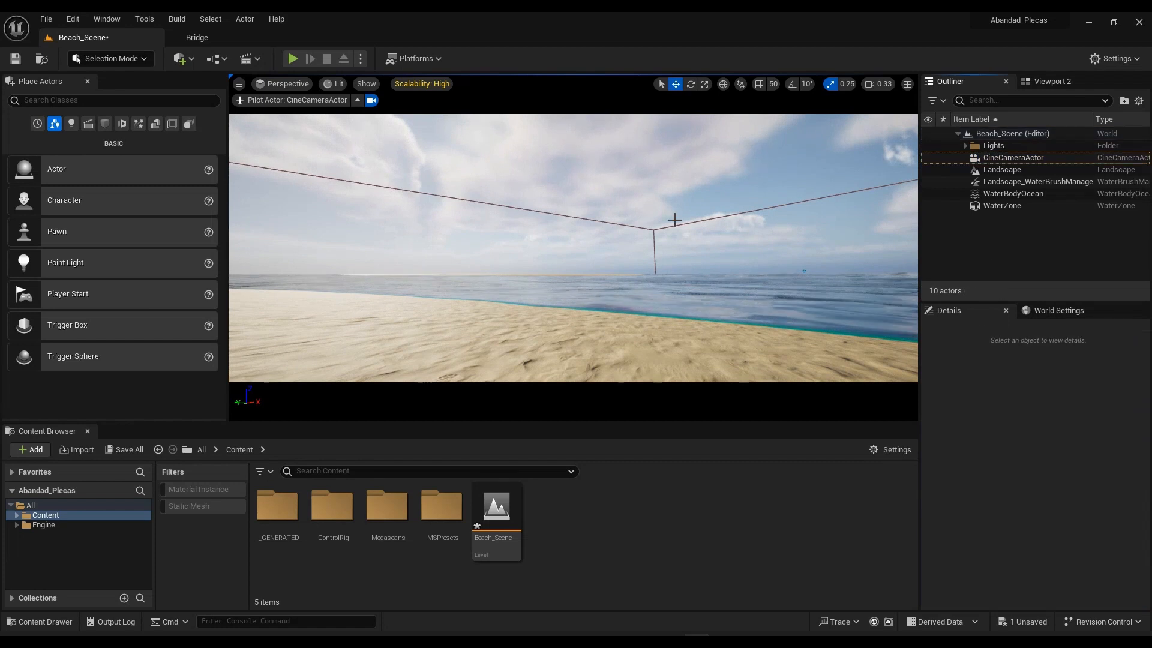
# Save the Beach_Scene level, hide VolumetricCloud under Lights, and select the DirectionalLight
pyautogui.click(123, 449)
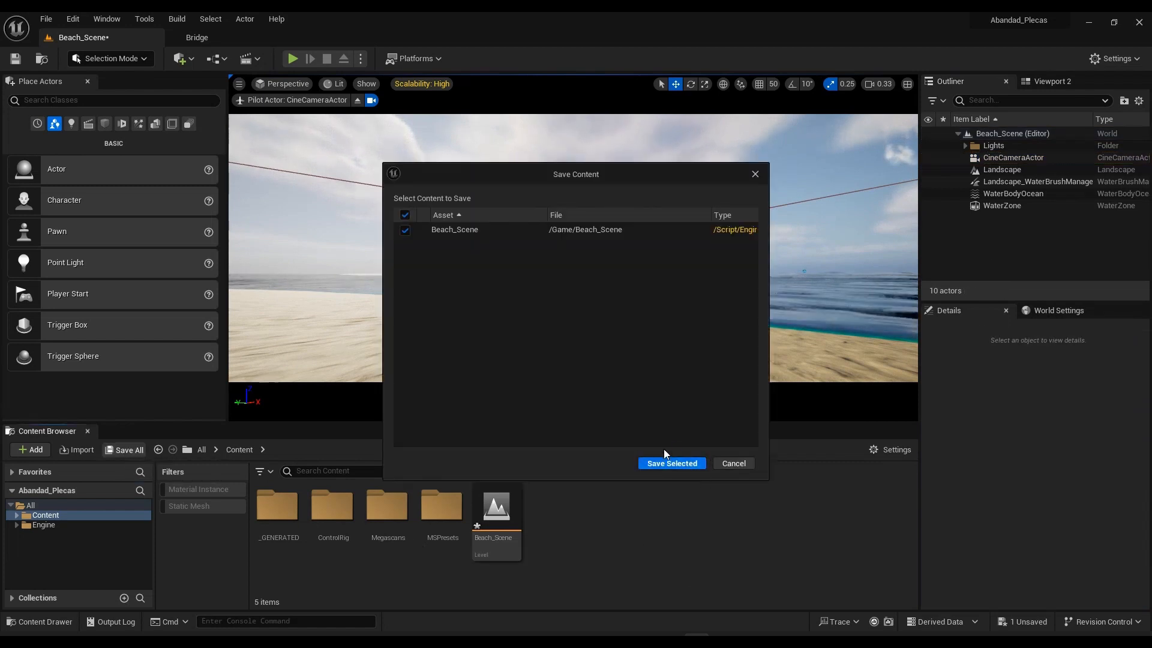
pyautogui.click(670, 463)
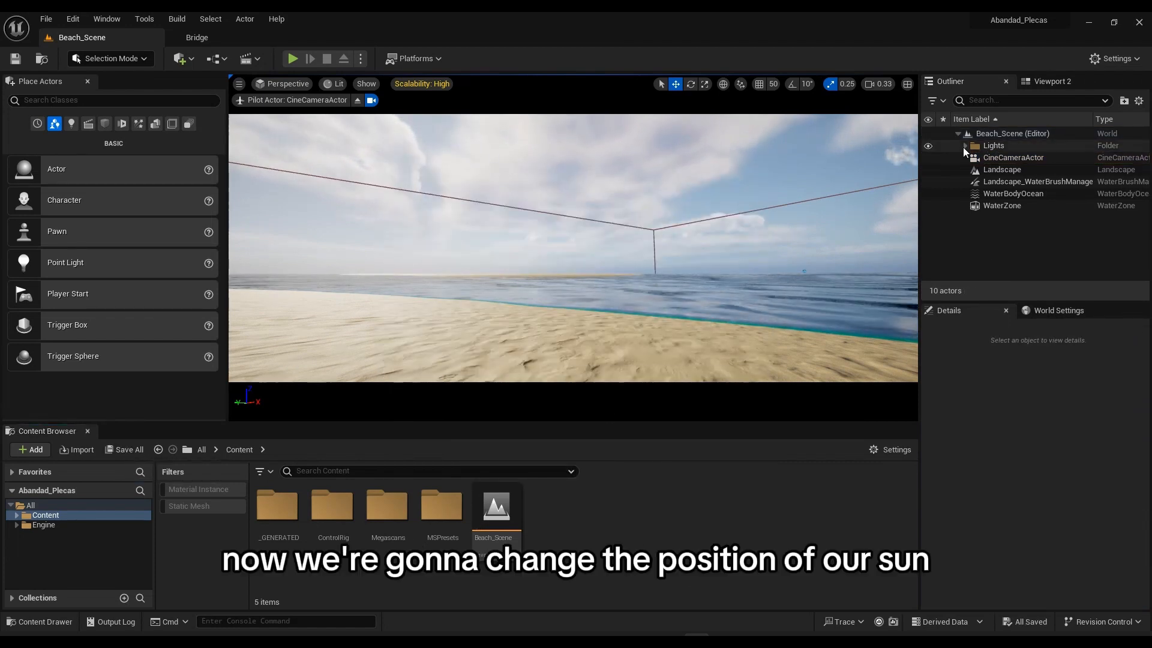
pyautogui.click(966, 145)
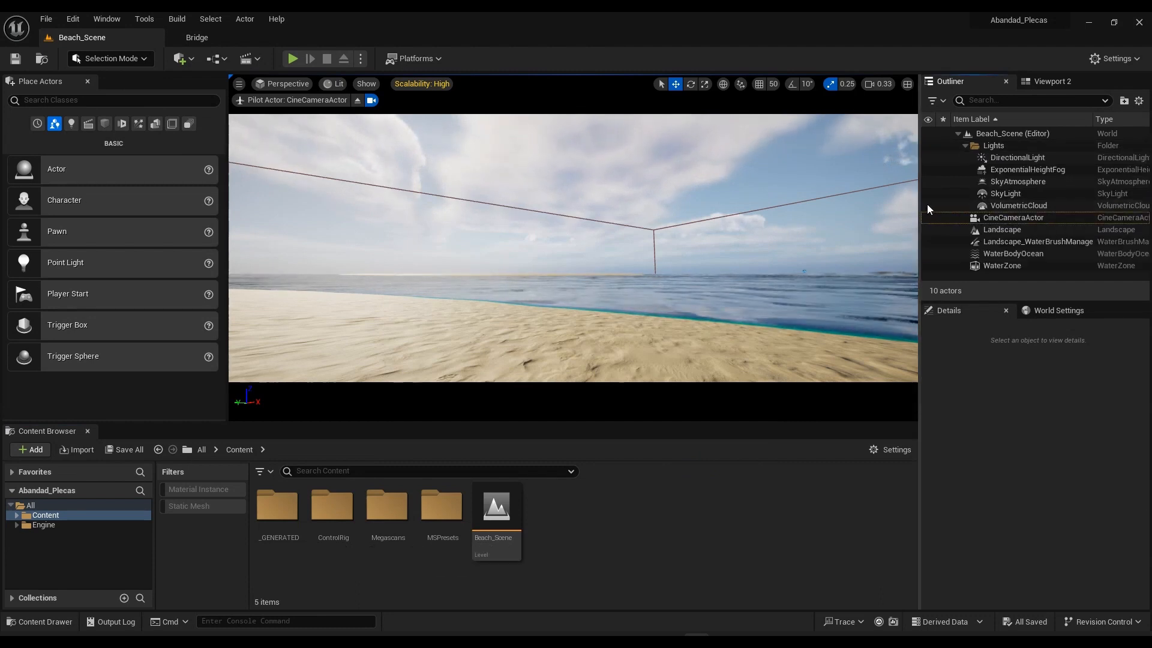
pyautogui.click(928, 206)
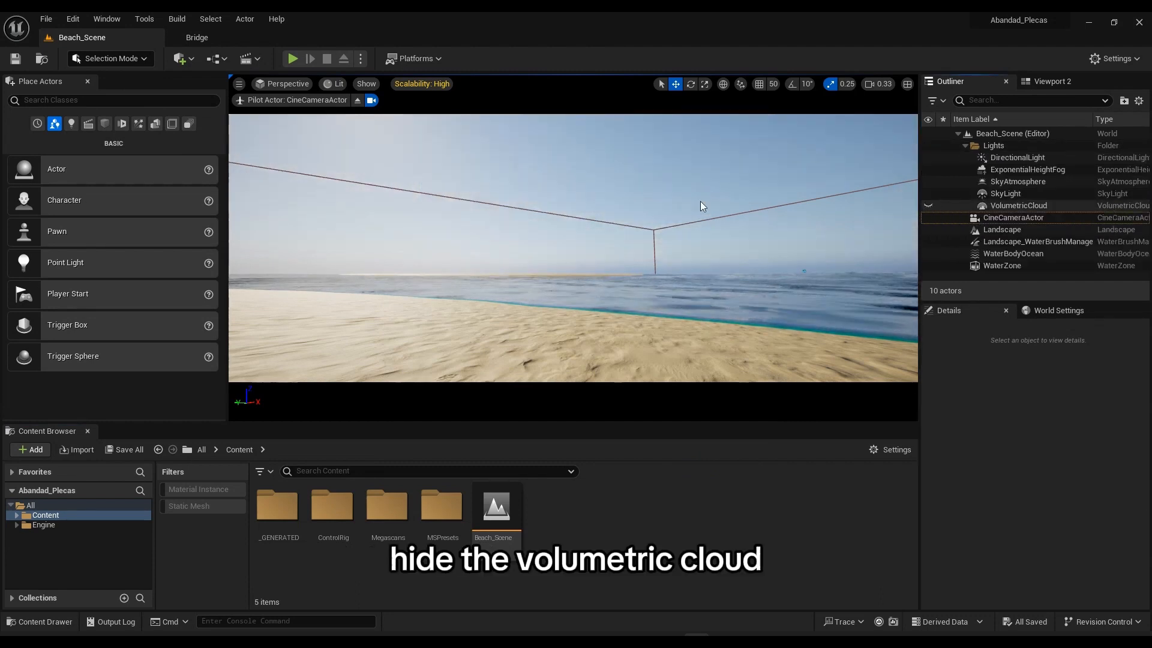
pyautogui.click(1017, 157)
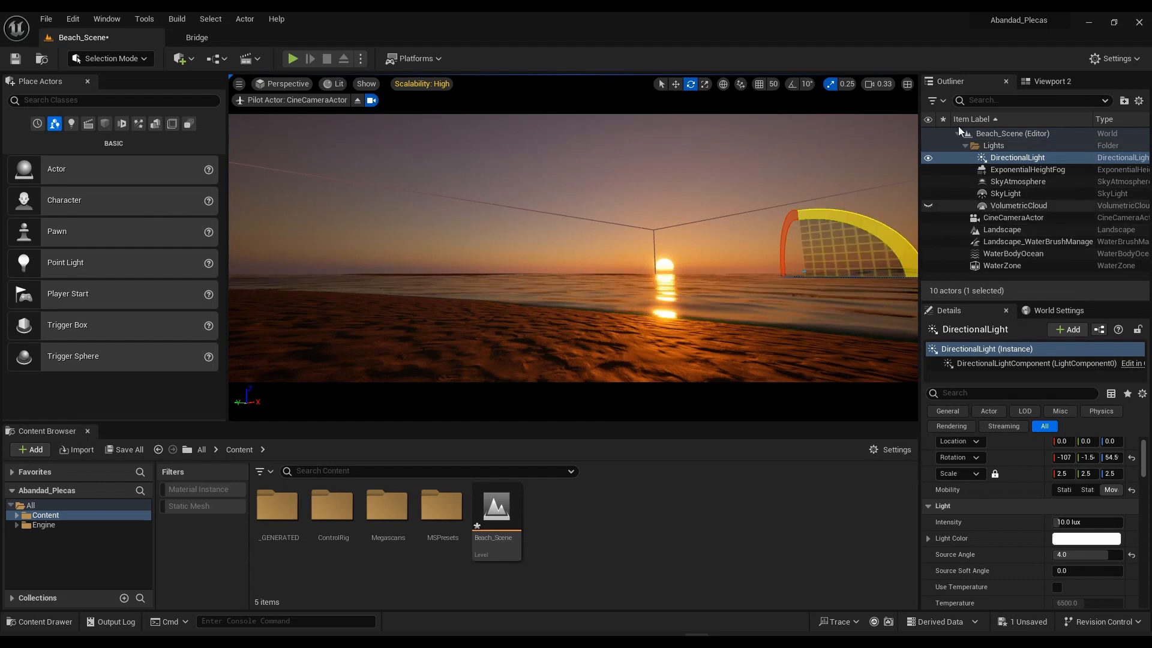
# Unhide VolumetricCloud, select it, and highlight its Layer Height value for replacement
pyautogui.click(928, 205)
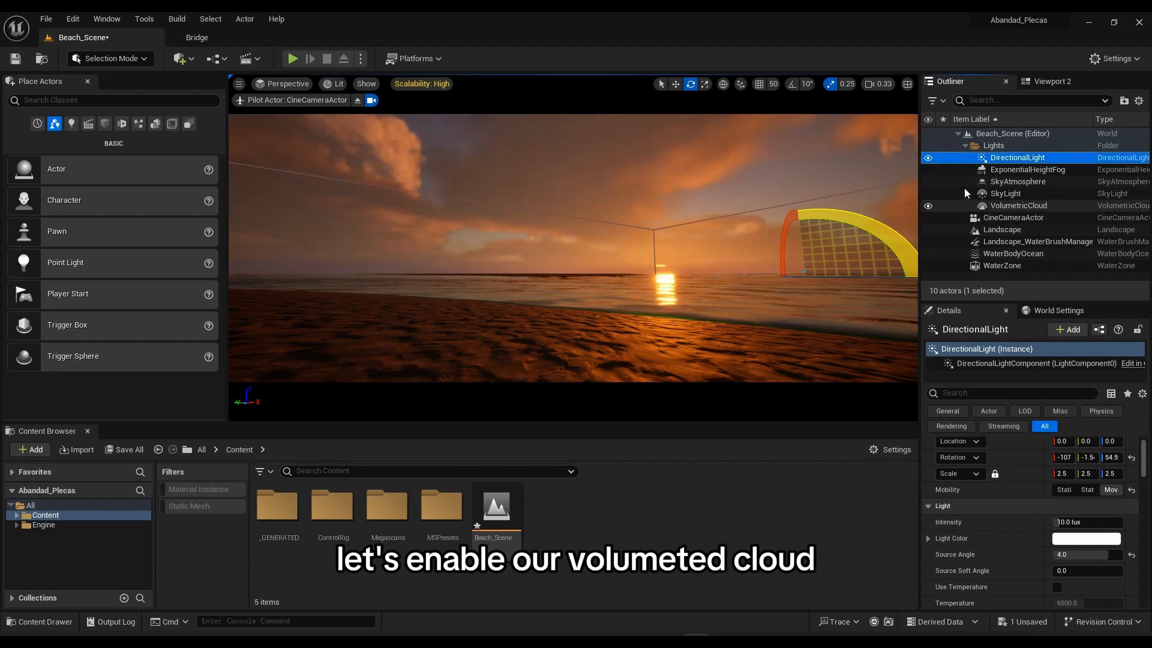
pyautogui.click(1018, 206)
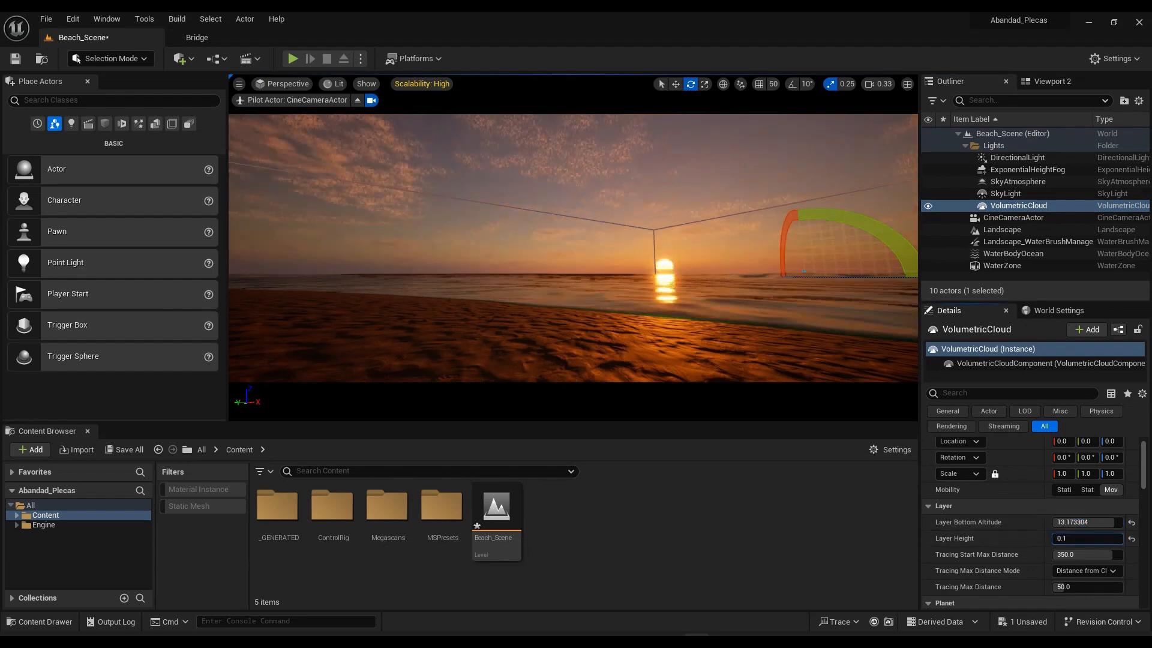
pyautogui.tripleClick(1085, 538)
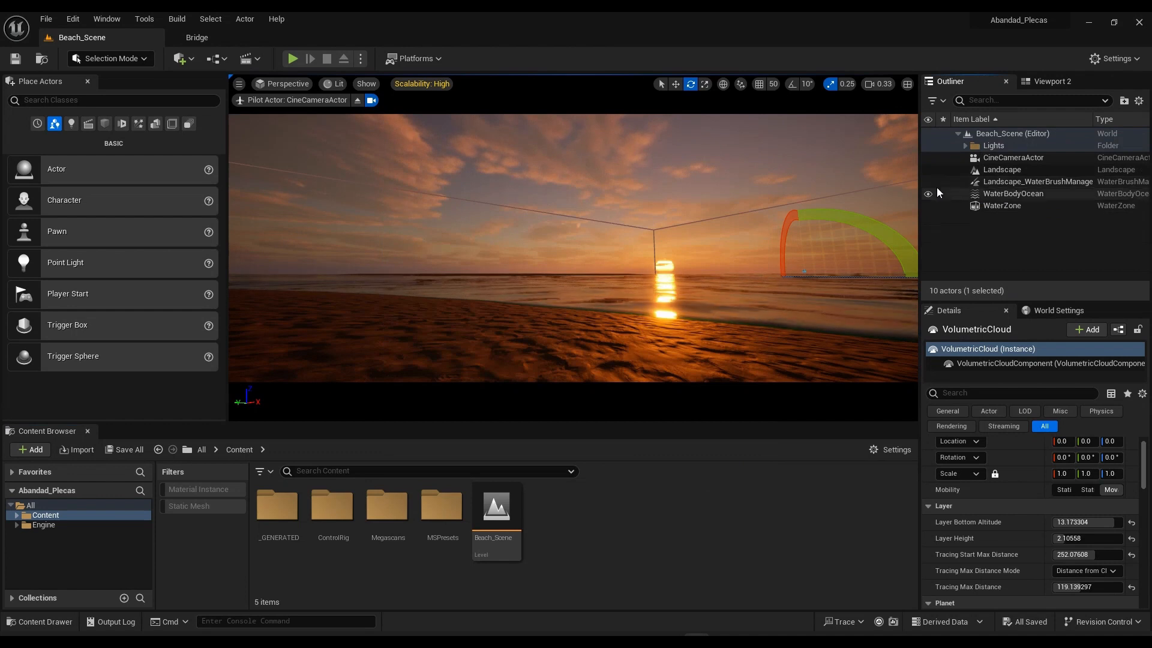
# Select the CineCameraActor in the Outliner and Save All project changes
pyautogui.click(1014, 157)
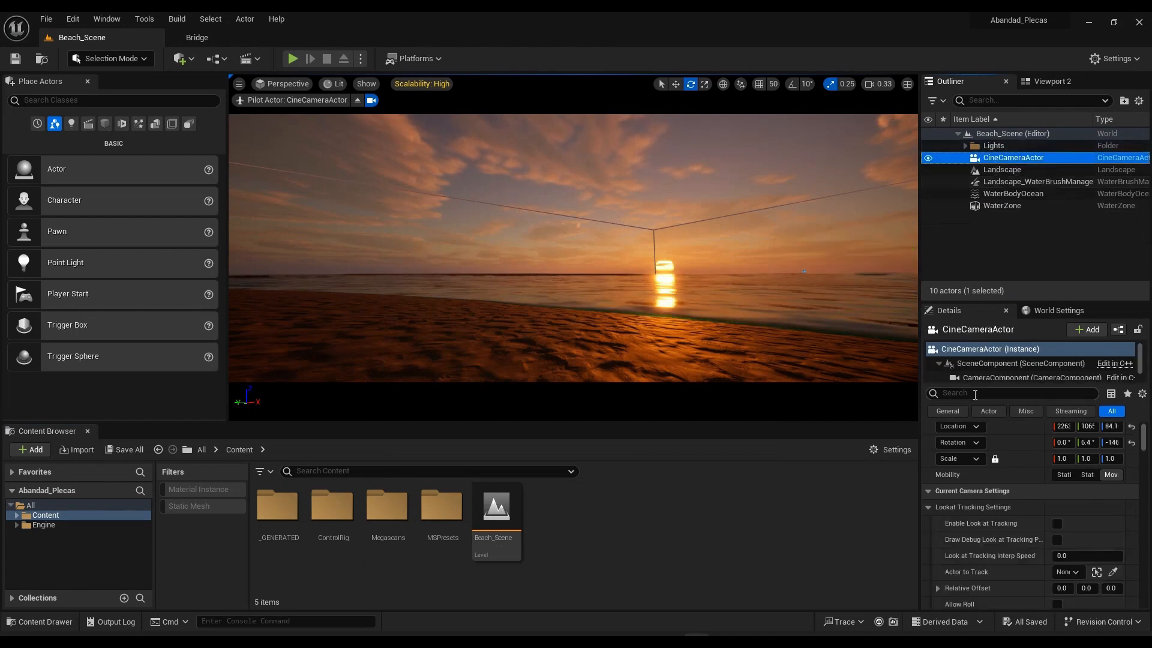
pyautogui.write('ex')
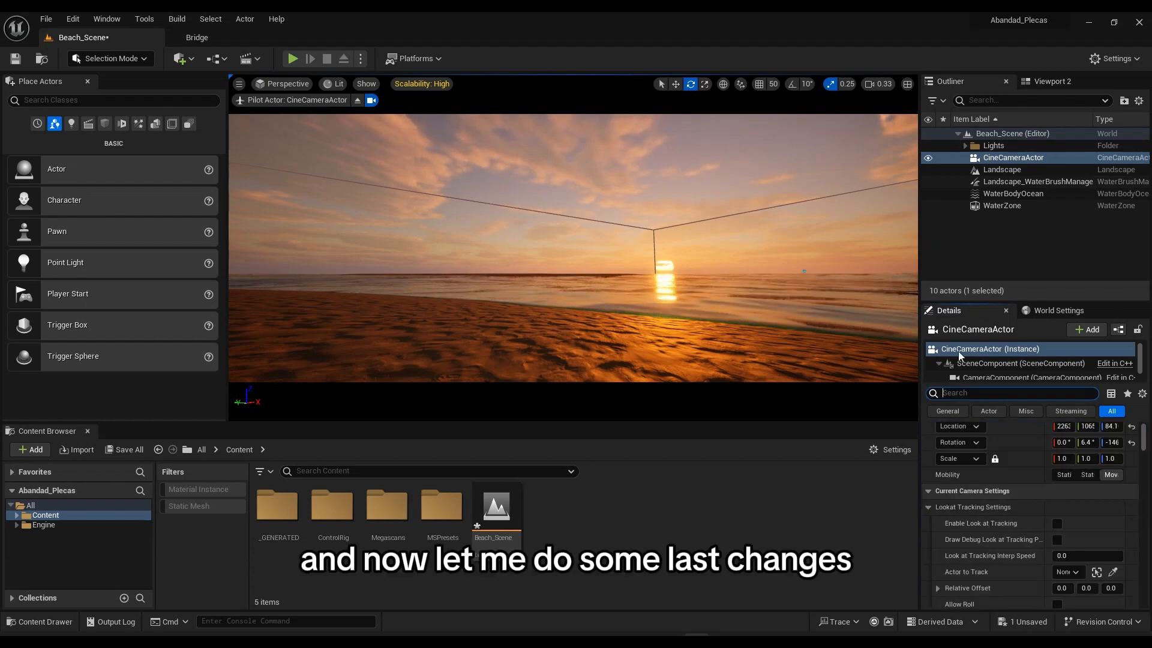
pyautogui.click(128, 449)
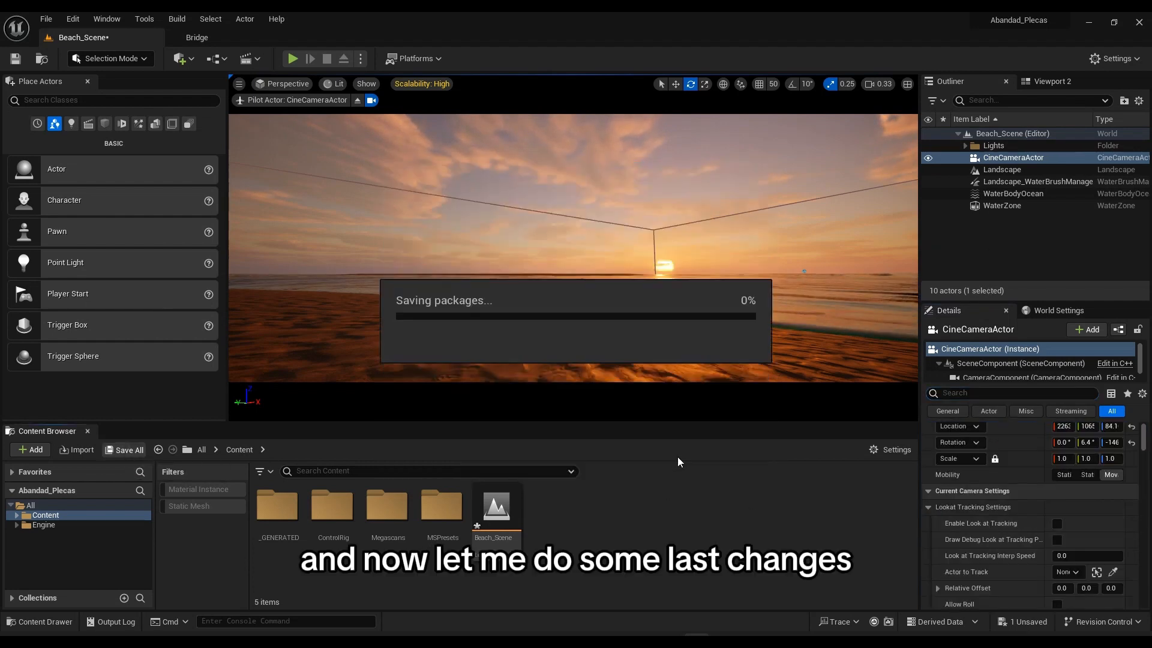